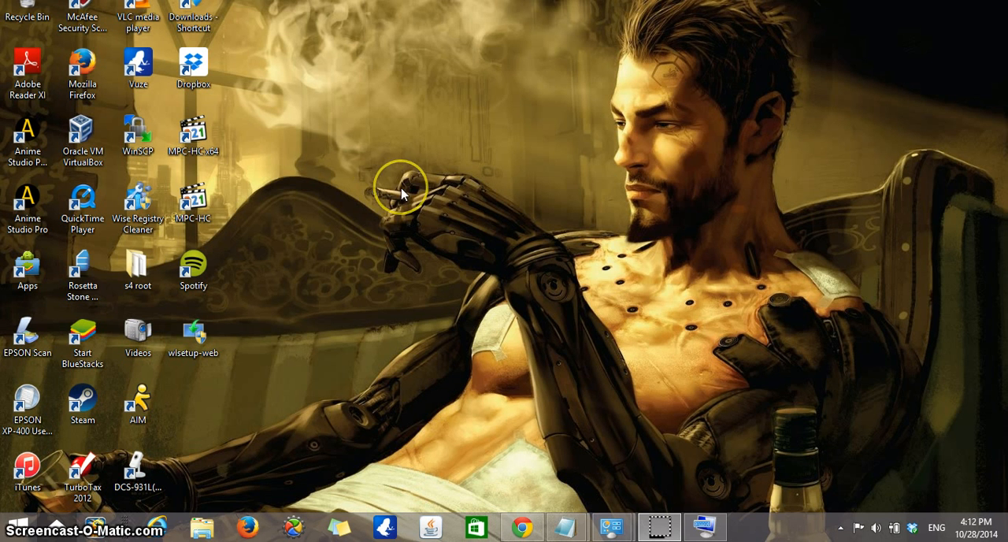
{"action": "mouse_move", "coordinate": [402, 203]}
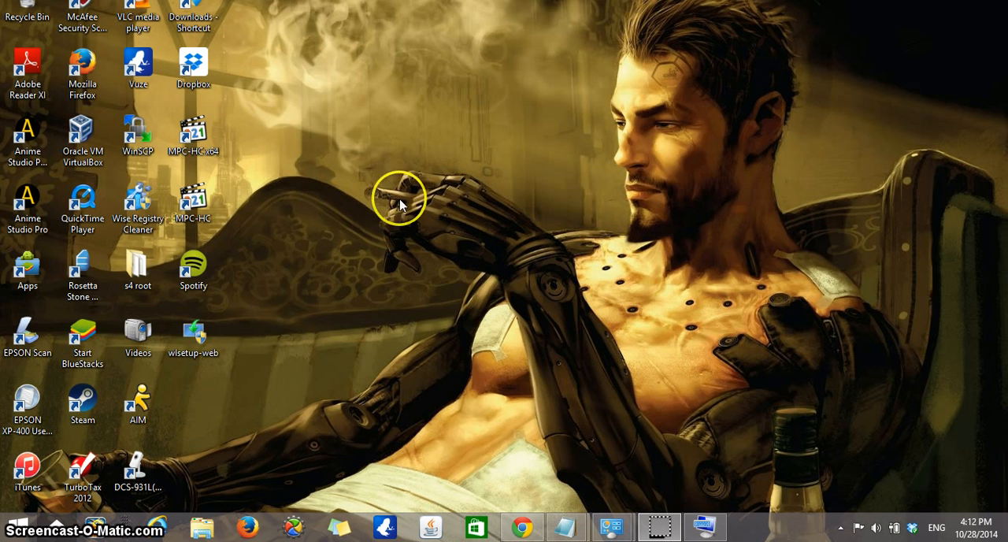
{"action": "mouse_move", "coordinate": [445, 299]}
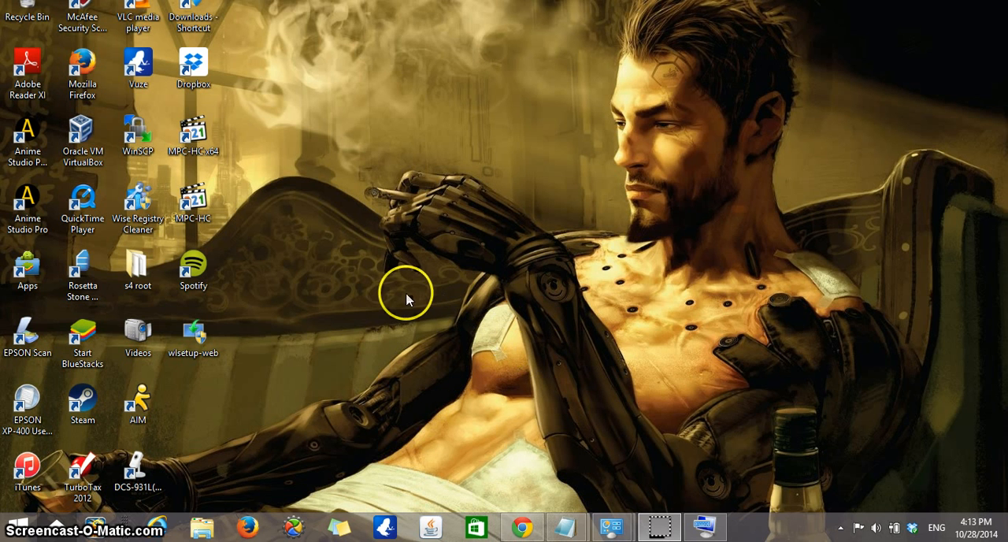
{"action": "mouse_move", "coordinate": [659, 497]}
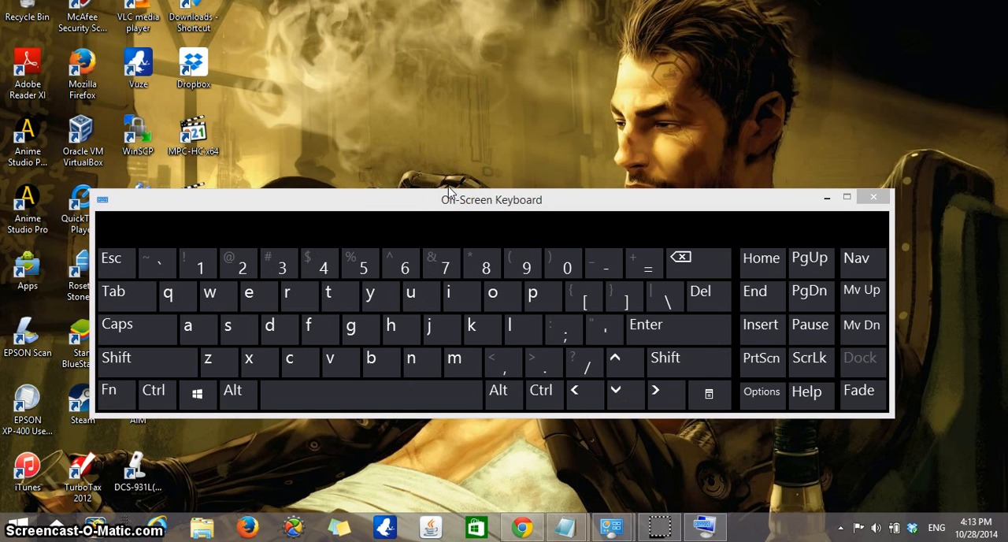
Move the On-Screen Keyboard window higher up the desktop
{"action": "left_click_drag", "start_coordinate": [491, 199], "coordinate": [488, 104]}
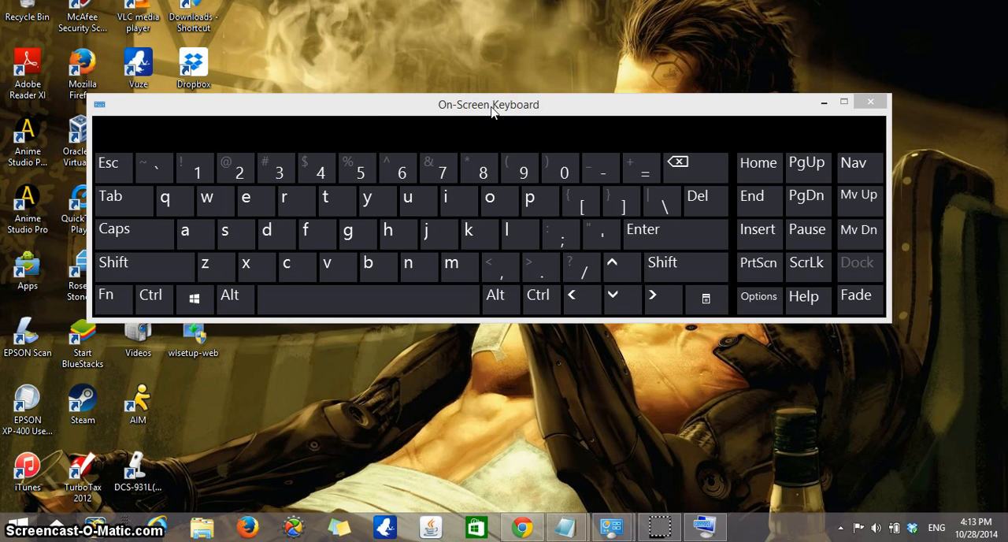
{"action": "mouse_move", "coordinate": [235, 387]}
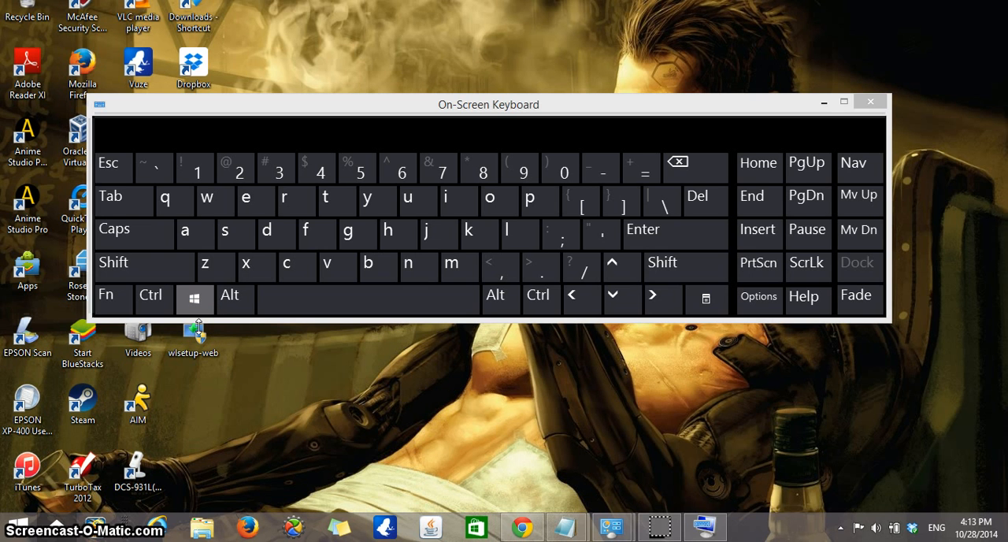
{"action": "mouse_move", "coordinate": [272, 366]}
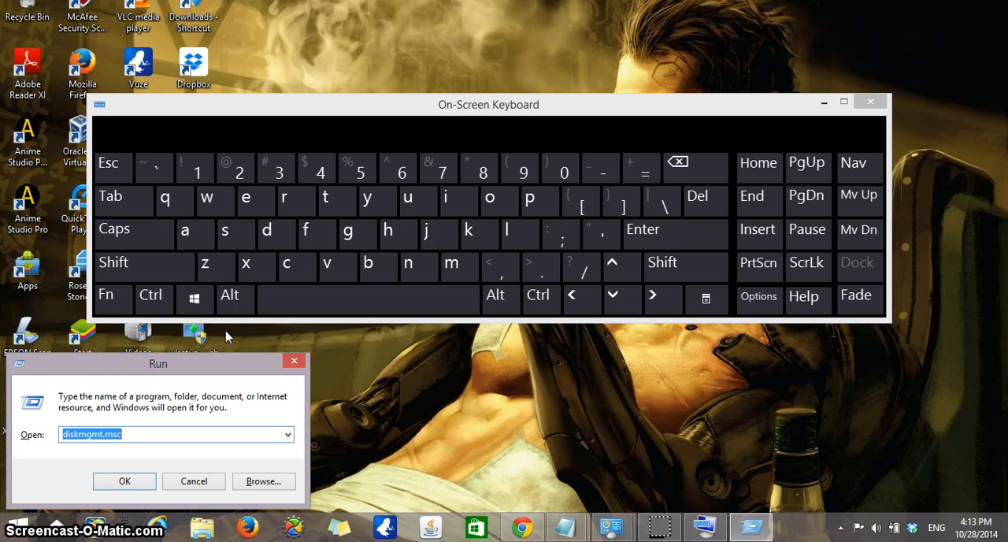
{"action": "mouse_move", "coordinate": [276, 342]}
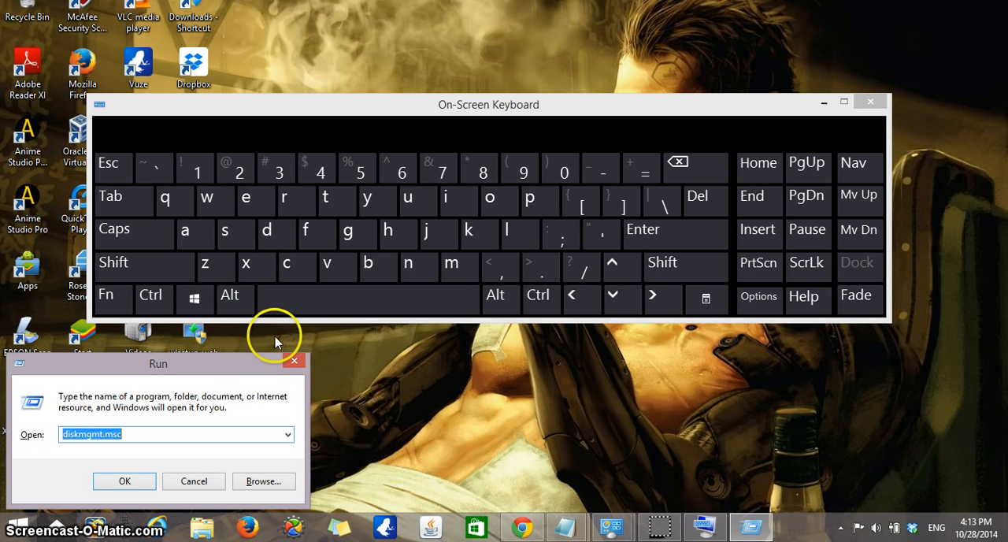
Close the On-Screen Keyboard and run diskmgmt.msc from the Run dialog
{"action": "left_click", "coordinate": [870, 101]}
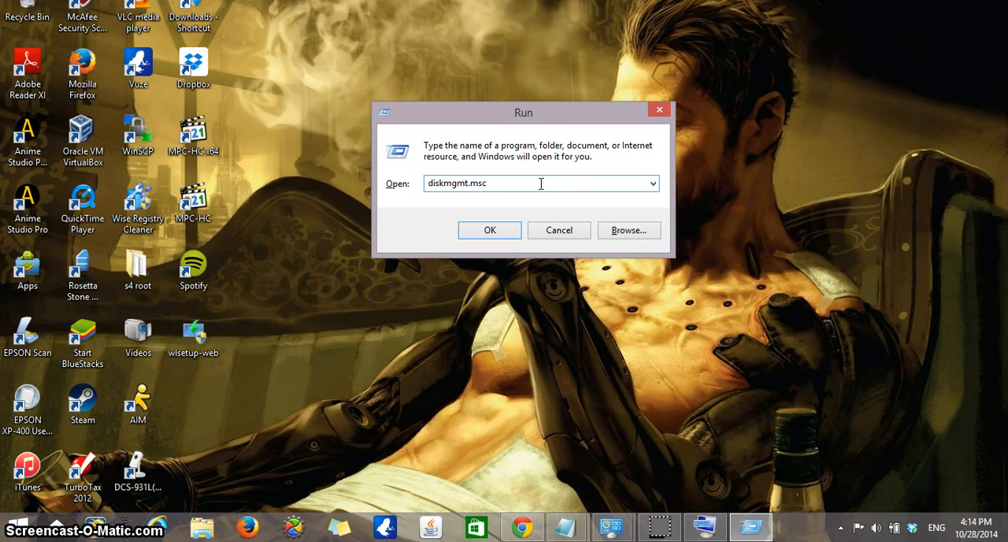
{"action": "mouse_move", "coordinate": [434, 203]}
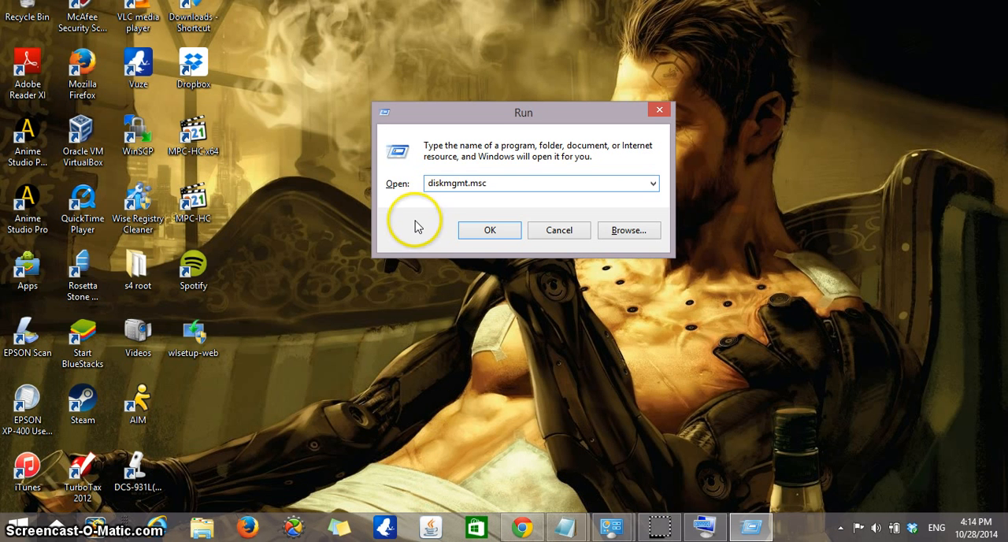
{"action": "mouse_move", "coordinate": [489, 230]}
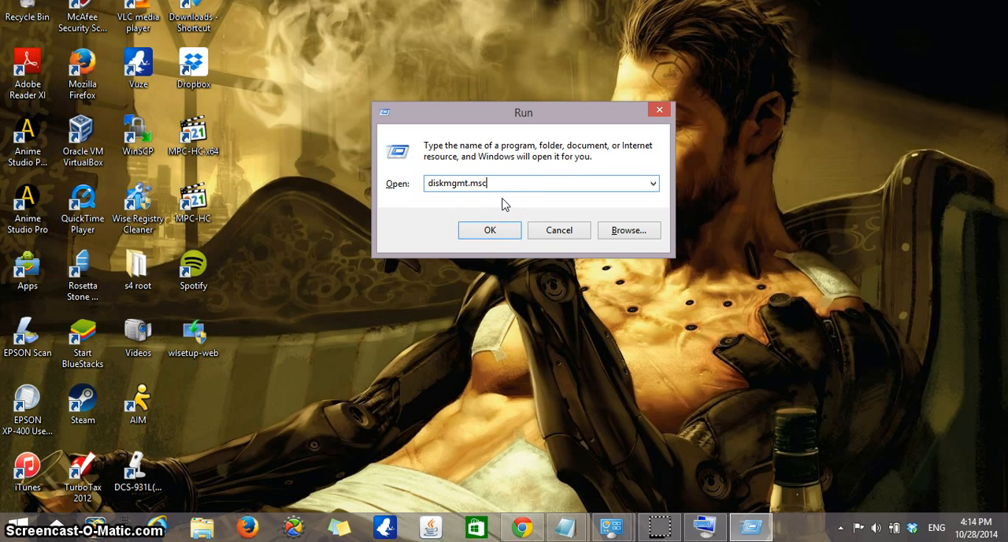
{"action": "left_click", "coordinate": [489, 230]}
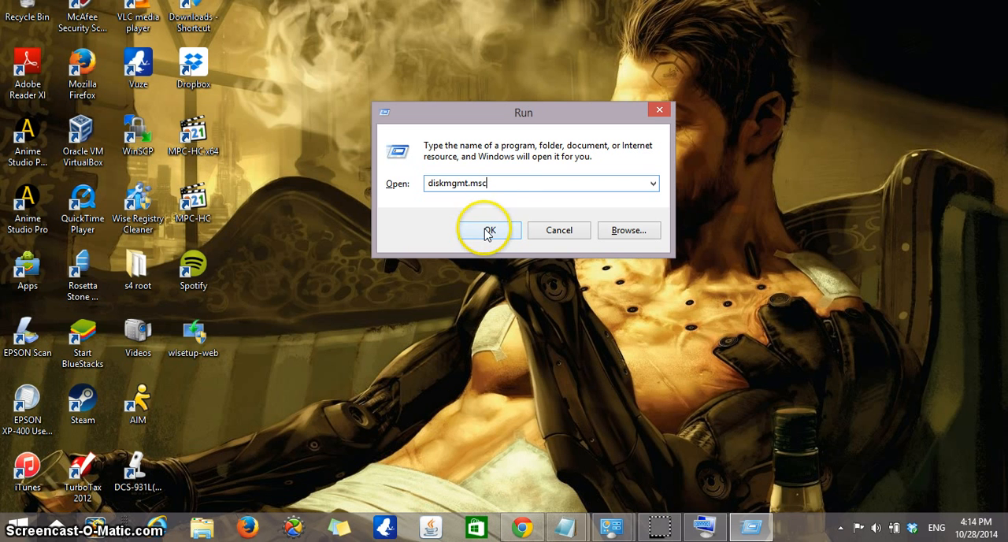
{"action": "left_click", "coordinate": [489, 229]}
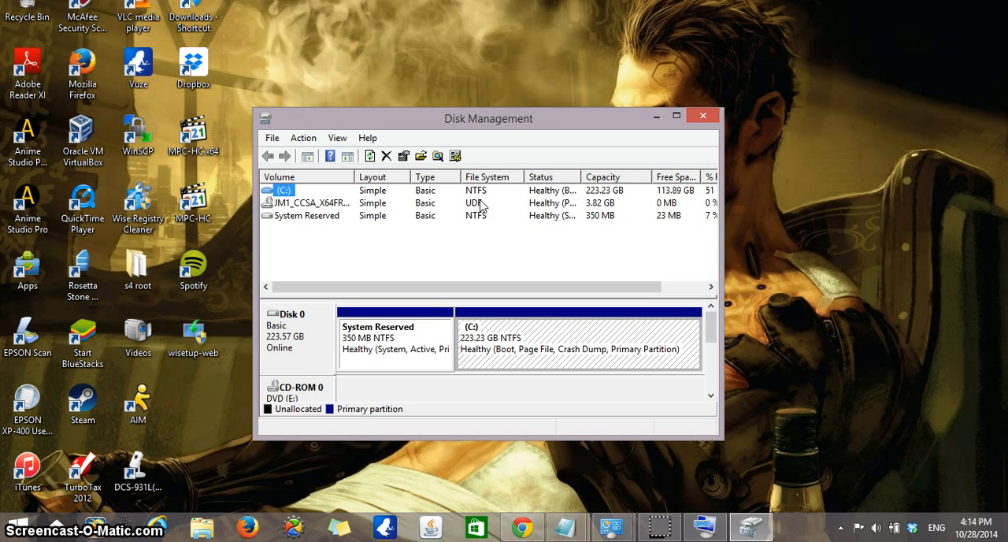
{"action": "mouse_move", "coordinate": [370, 250]}
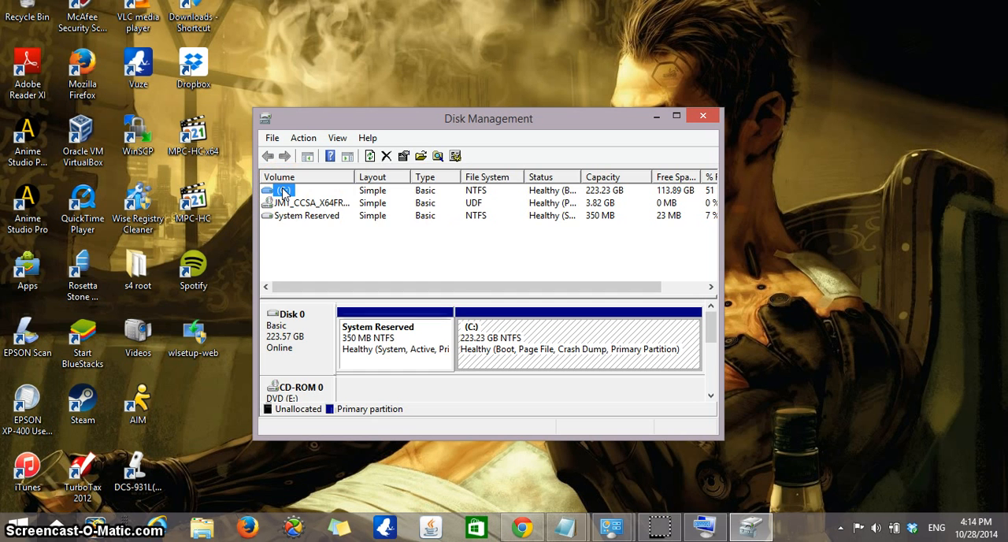
Choose Shrink Volume from the (C:) volume's context menu
{"action": "right_click", "coordinate": [284, 190]}
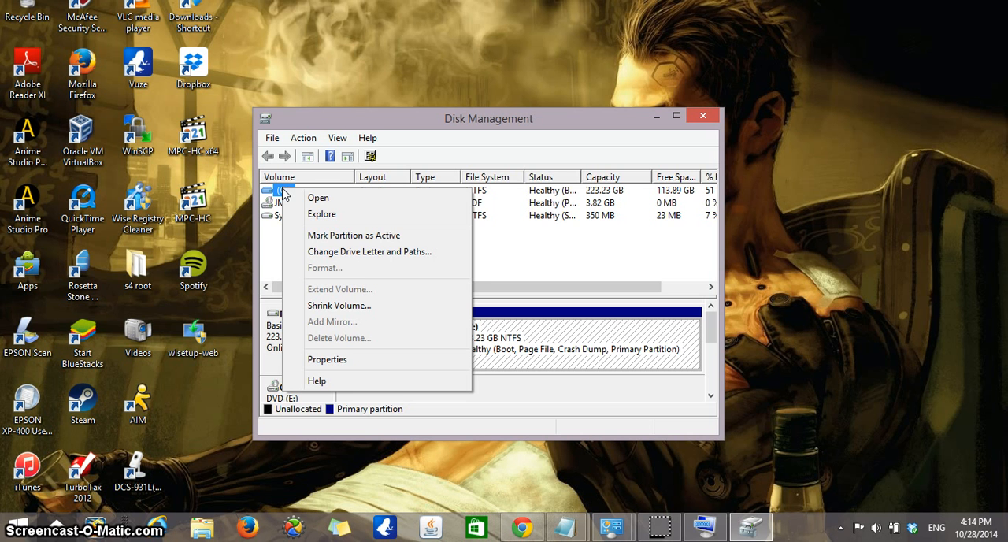
{"action": "mouse_move", "coordinate": [326, 234]}
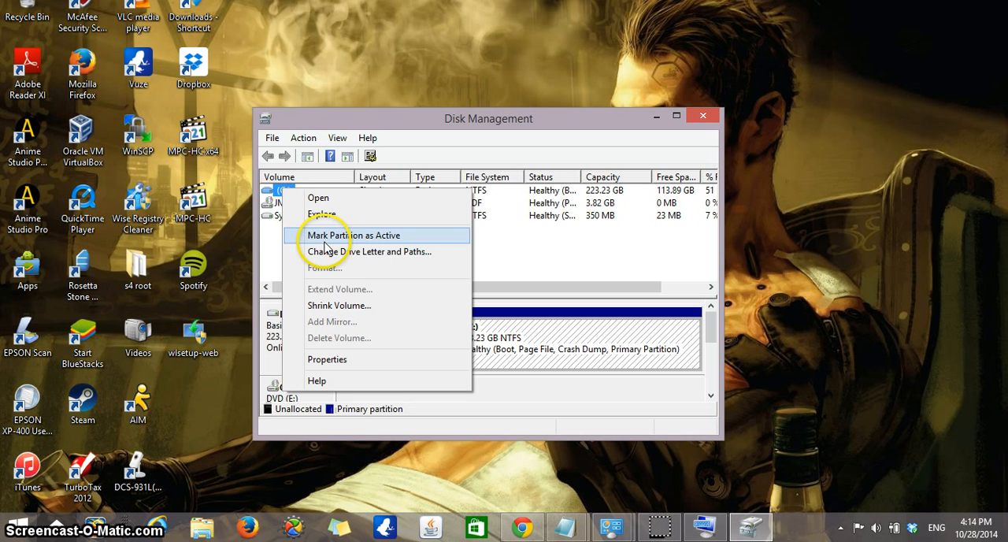
{"action": "mouse_move", "coordinate": [344, 321]}
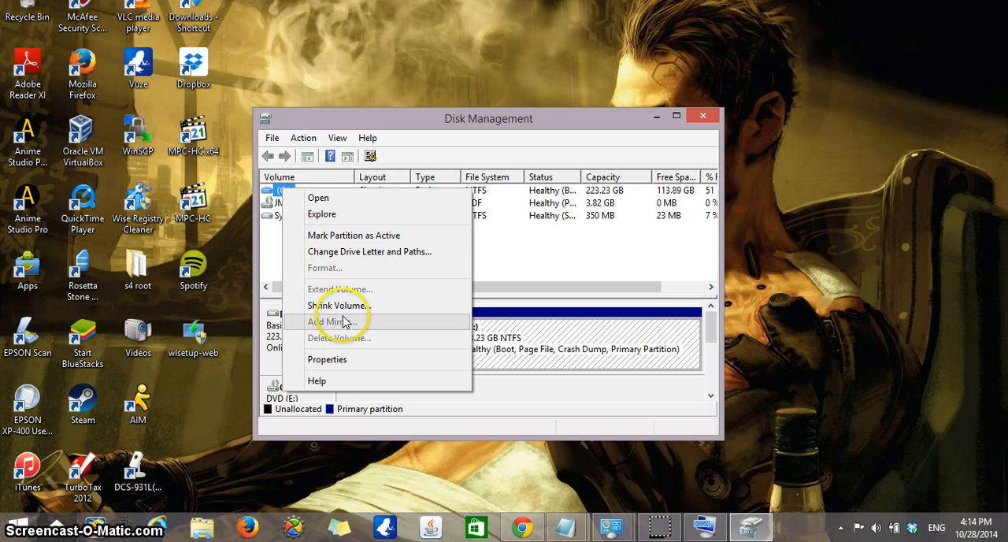
{"action": "mouse_move", "coordinate": [339, 305]}
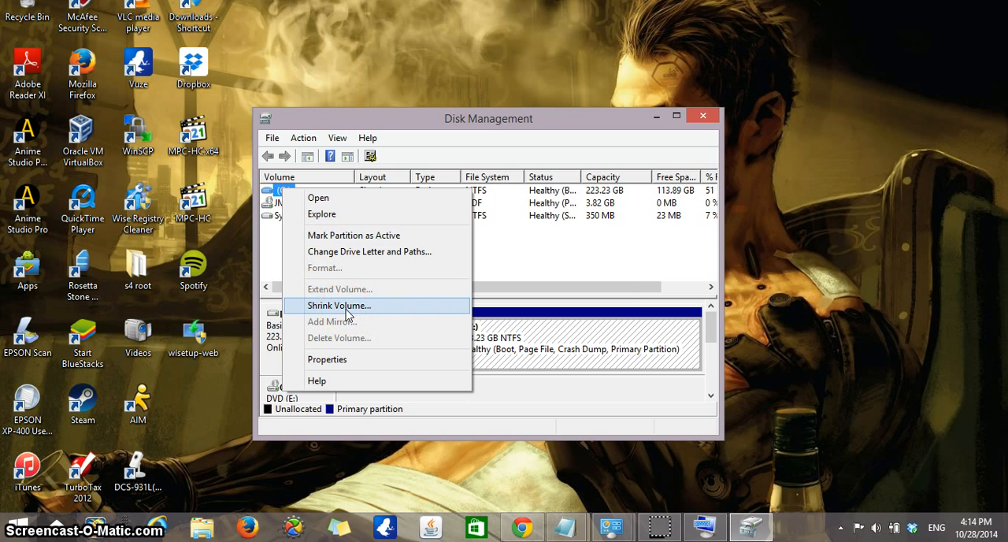
{"action": "left_click", "coordinate": [339, 305]}
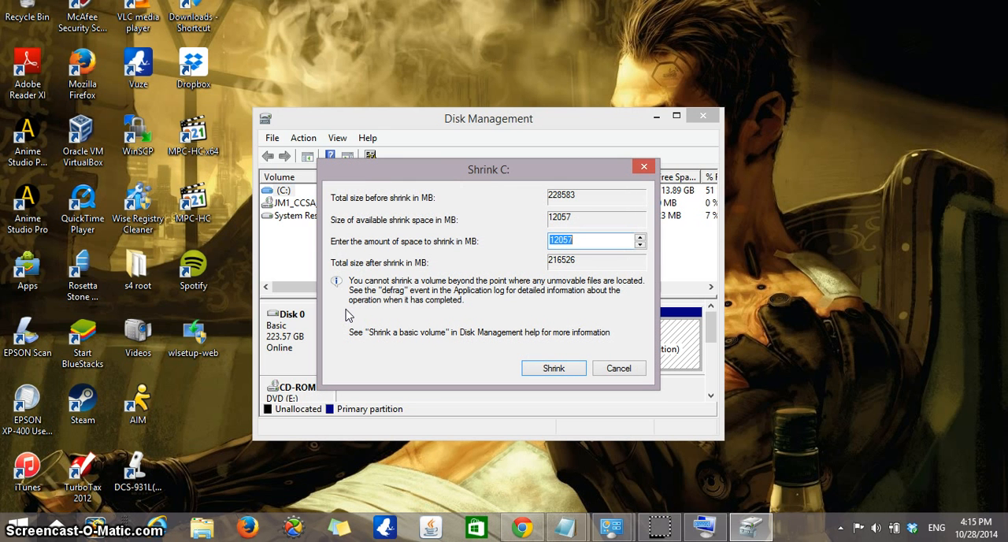
{"action": "mouse_move", "coordinate": [341, 234]}
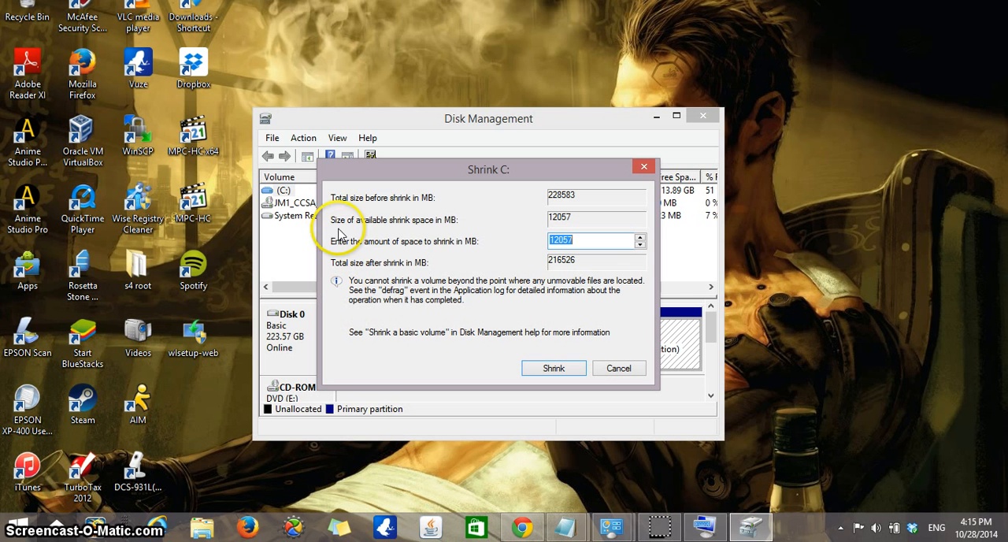
{"action": "mouse_move", "coordinate": [469, 228]}
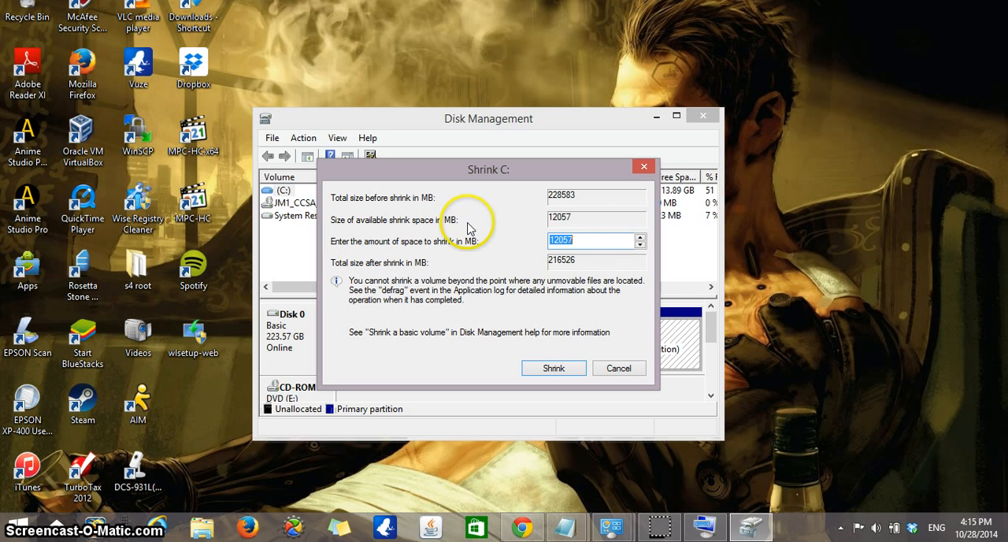
{"action": "mouse_move", "coordinate": [587, 224]}
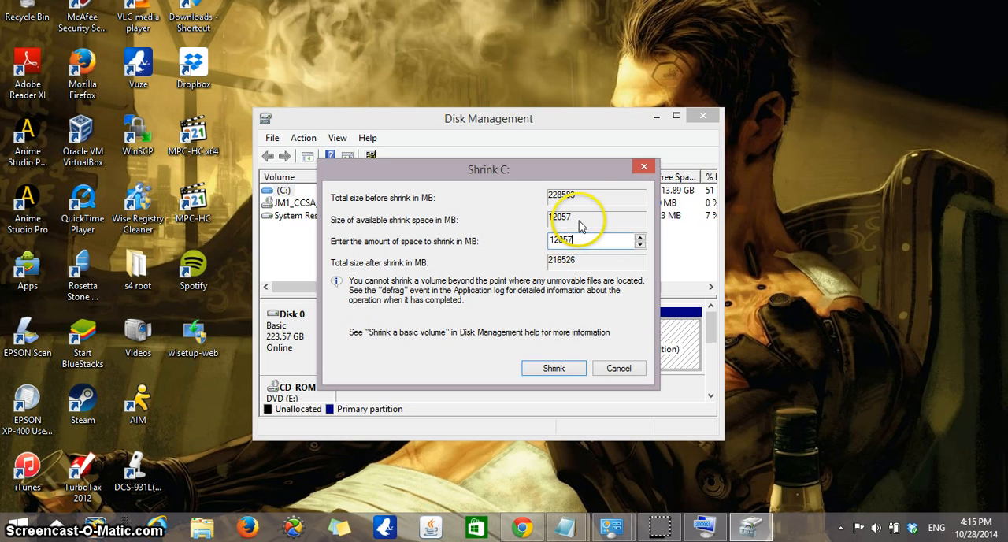
{"action": "mouse_move", "coordinate": [368, 231]}
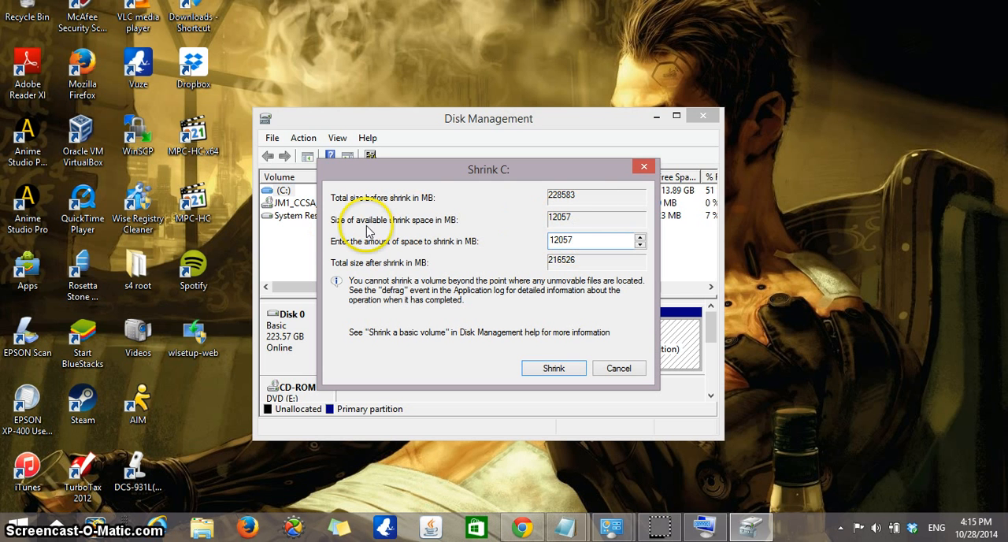
{"action": "mouse_move", "coordinate": [441, 234]}
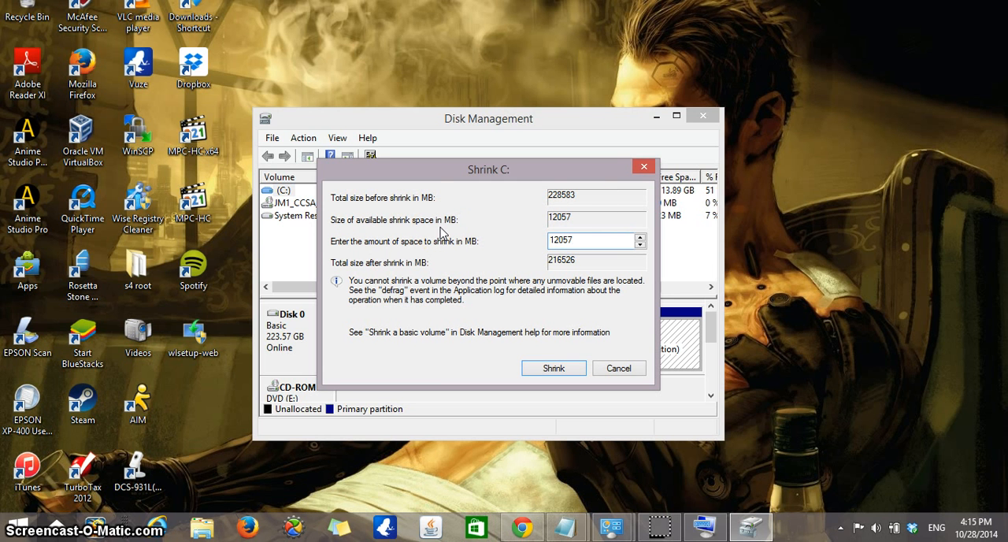
{"action": "mouse_move", "coordinate": [480, 228]}
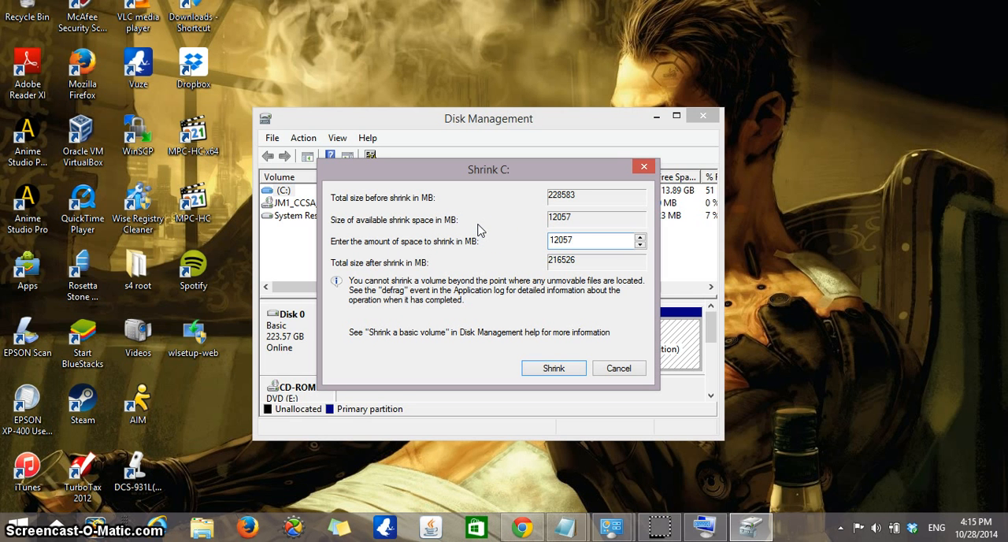
Shrink C: by 12057 MB, leaving 11.78 GB unallocated on Disk 0
{"action": "left_click", "coordinate": [596, 240]}
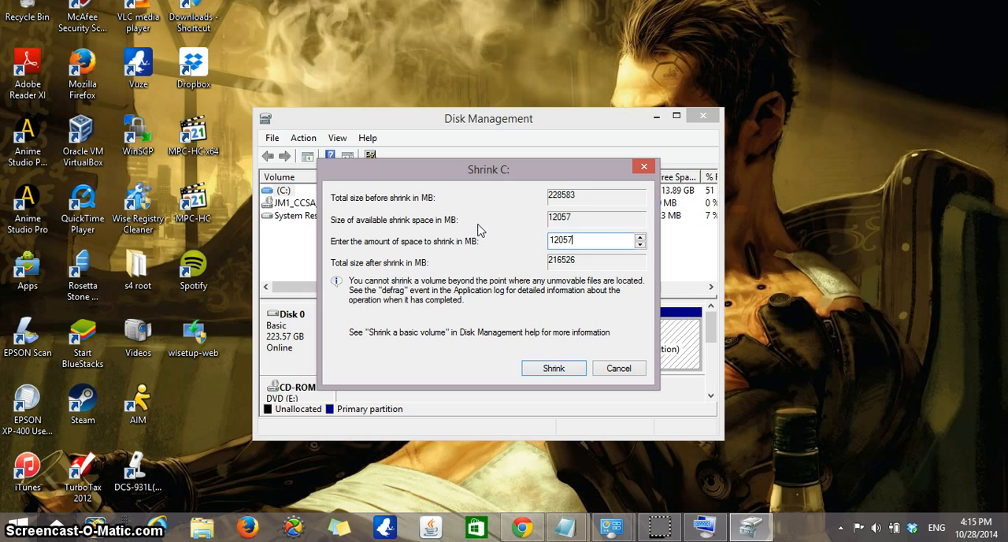
{"action": "mouse_move", "coordinate": [564, 229]}
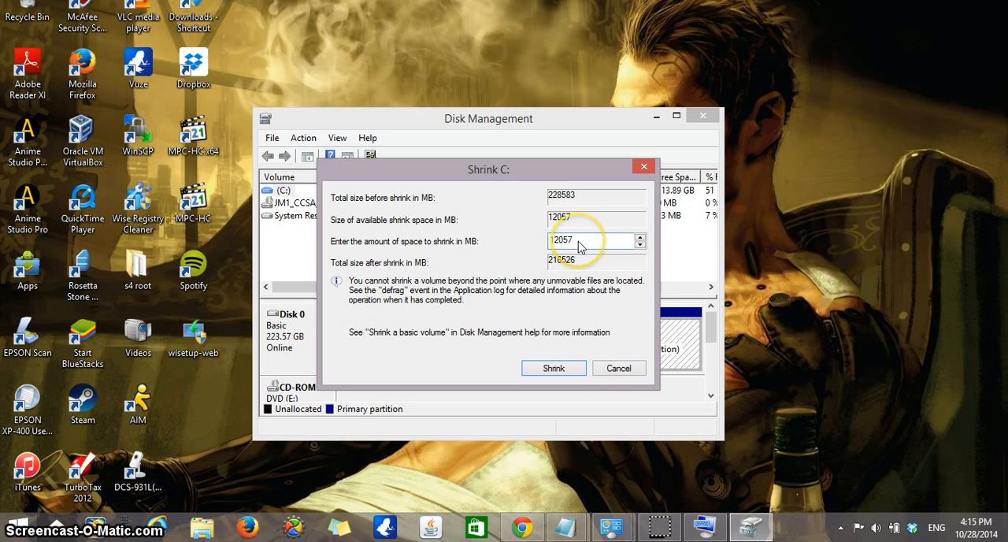
{"action": "mouse_move", "coordinate": [579, 246]}
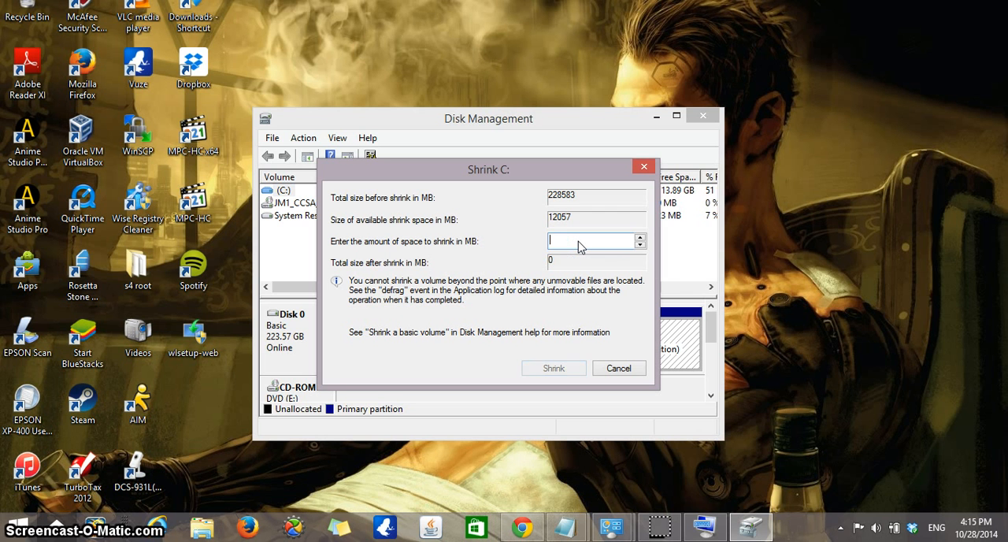
{"action": "type", "text": "800"}
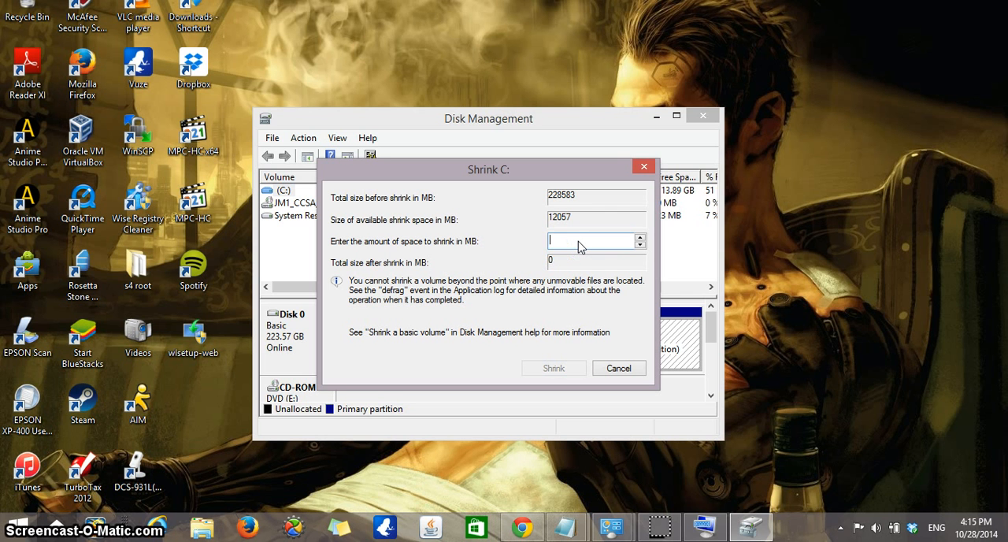
{"action": "type", "text": "120"}
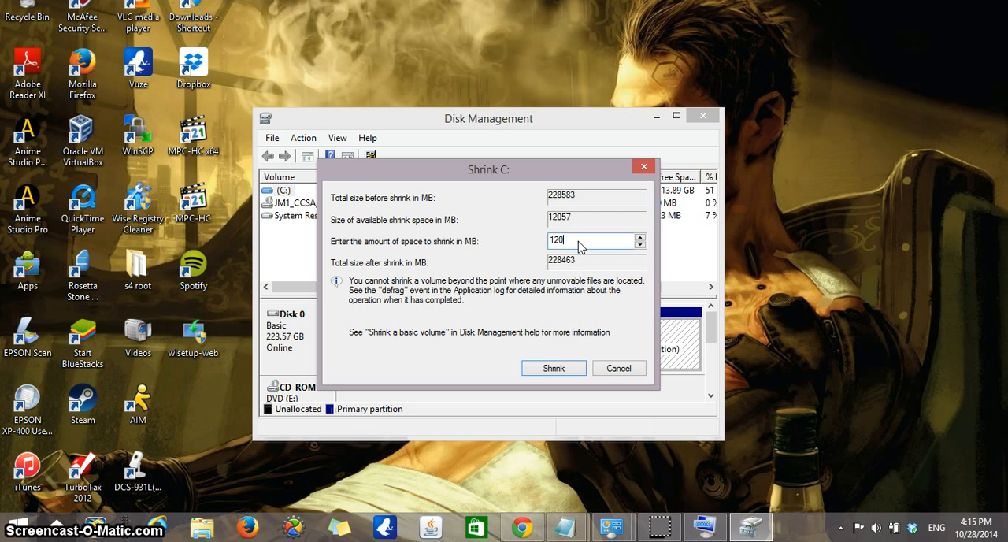
{"action": "type", "text": "12057"}
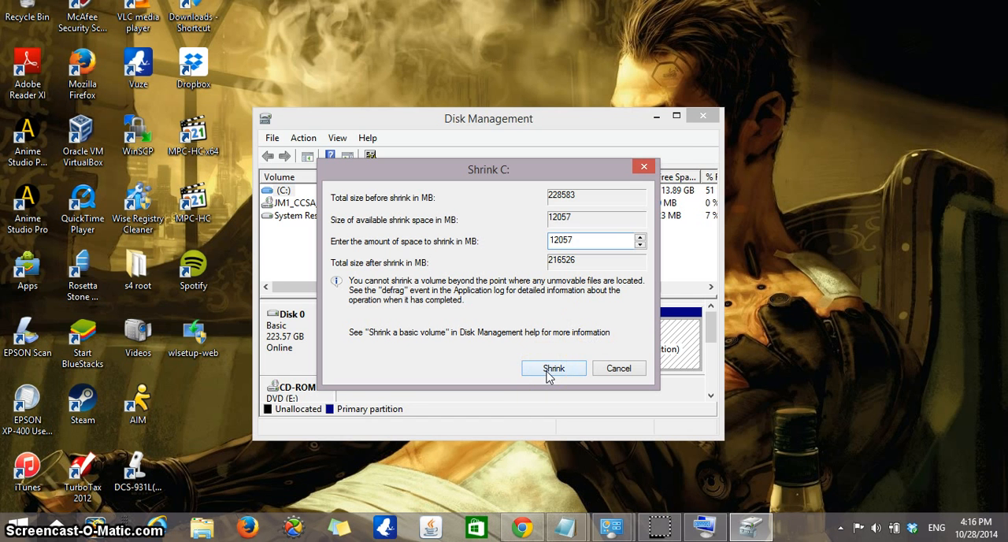
{"action": "left_click", "coordinate": [553, 368]}
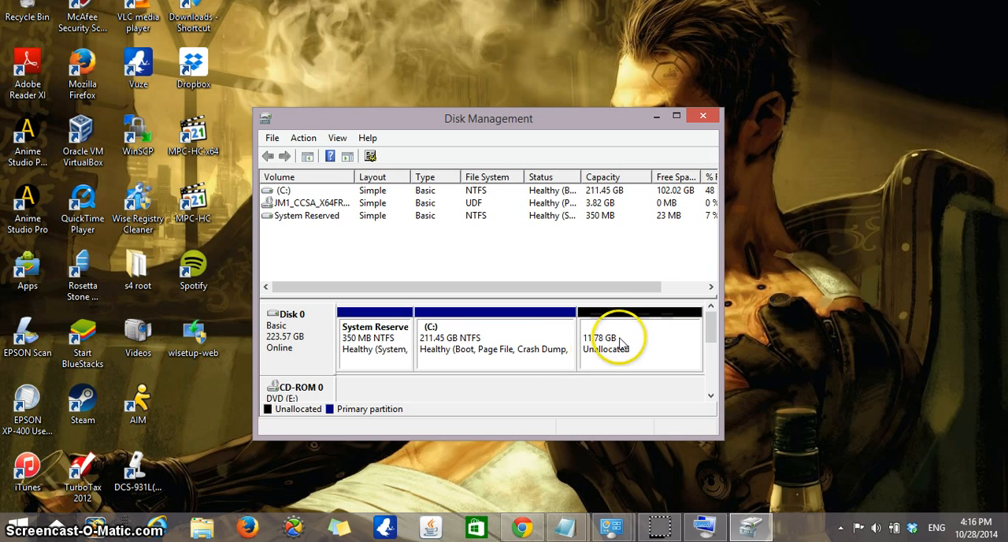
{"action": "mouse_move", "coordinate": [642, 351]}
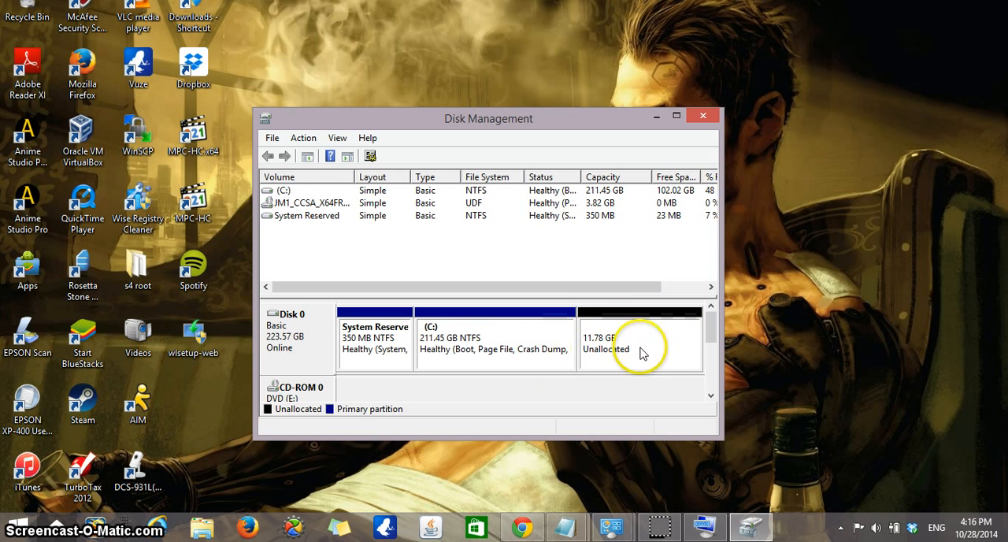
{"action": "mouse_move", "coordinate": [621, 360]}
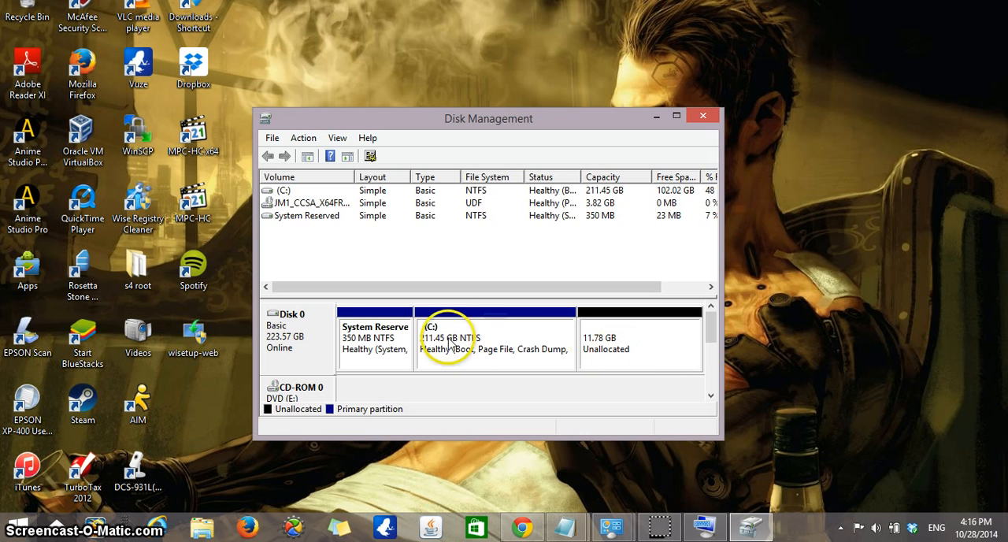
{"action": "mouse_move", "coordinate": [476, 102]}
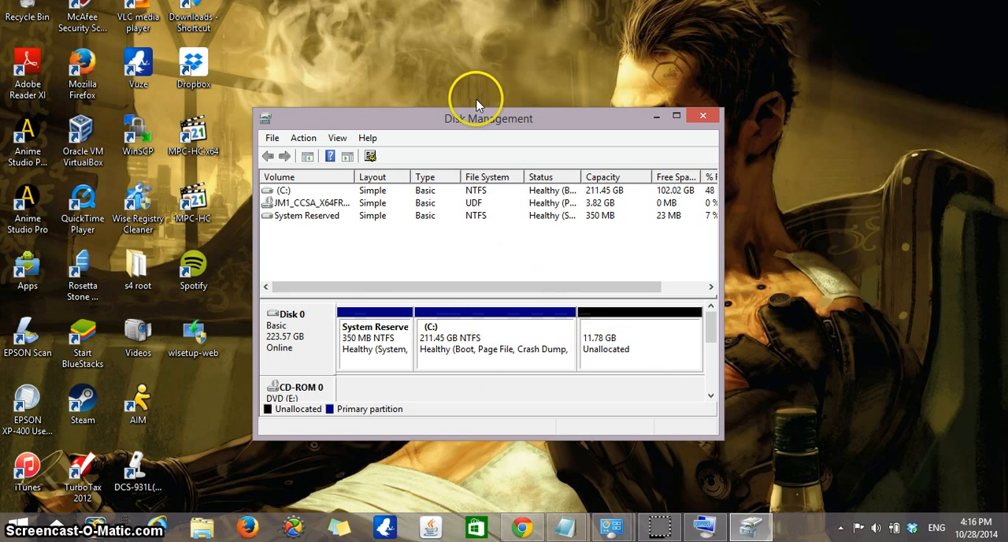
{"action": "mouse_move", "coordinate": [432, 453]}
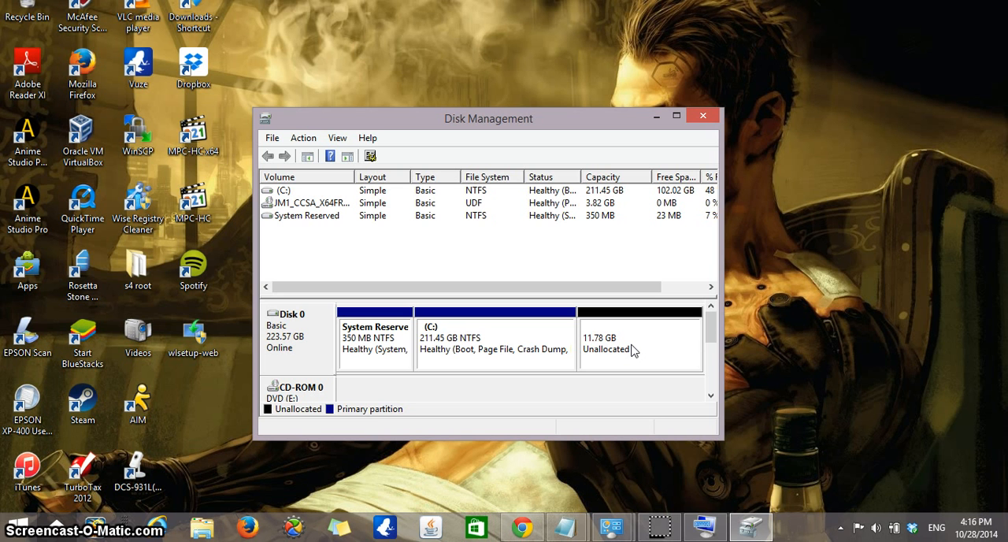
{"action": "mouse_move", "coordinate": [630, 346]}
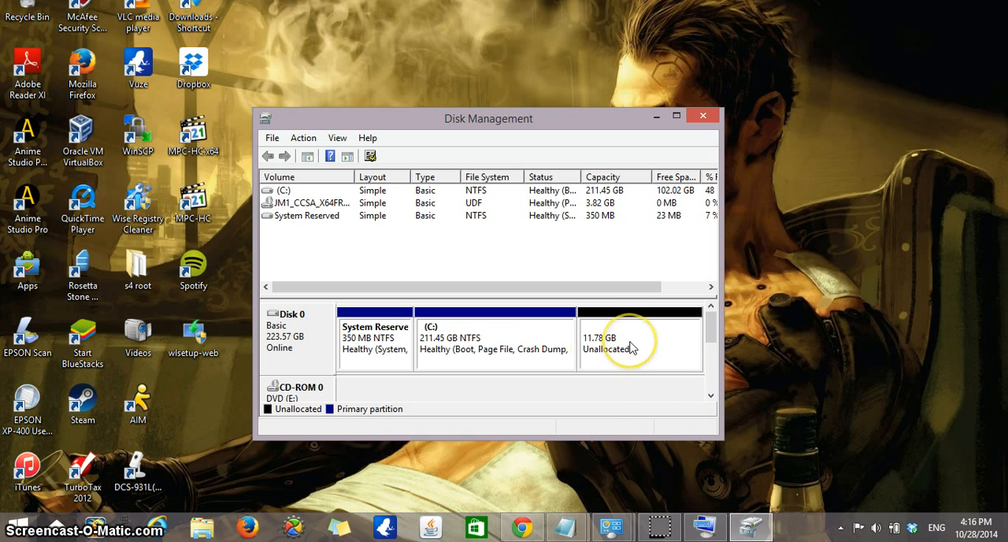
Start a New Simple Volume on the 11.78 GB unallocated space
{"action": "left_click", "coordinate": [638, 338]}
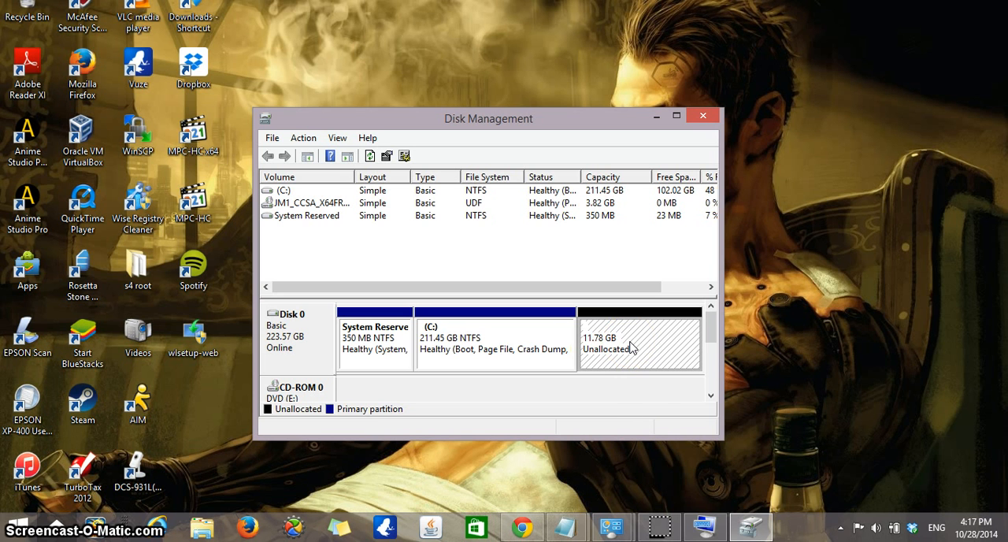
{"action": "right_click", "coordinate": [630, 339]}
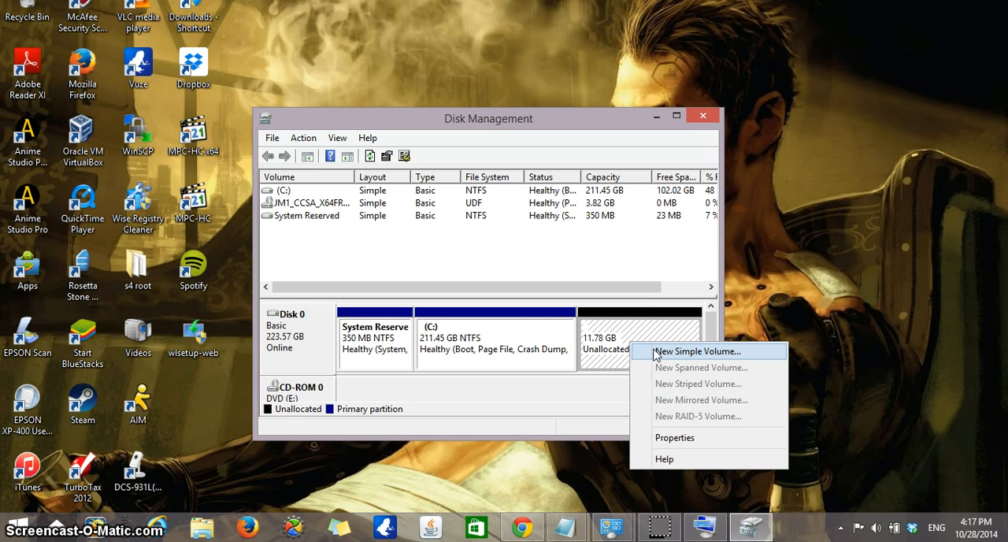
{"action": "left_click", "coordinate": [697, 351]}
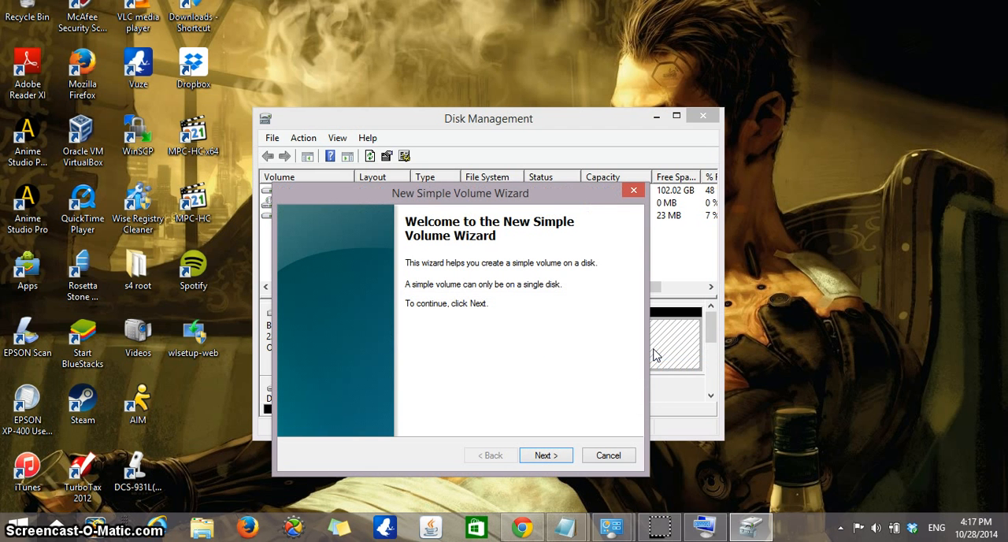
{"action": "mouse_move", "coordinate": [465, 331]}
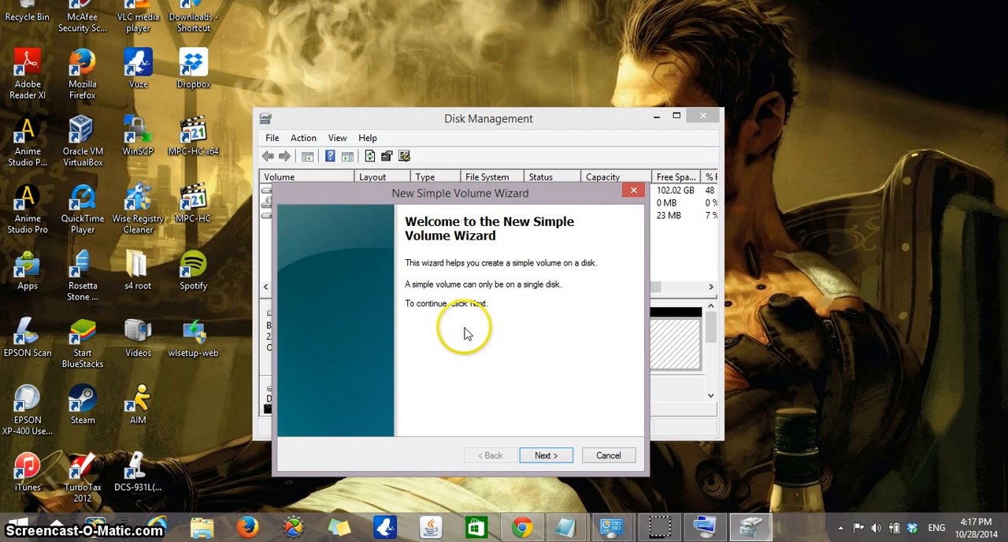
{"action": "mouse_move", "coordinate": [496, 203]}
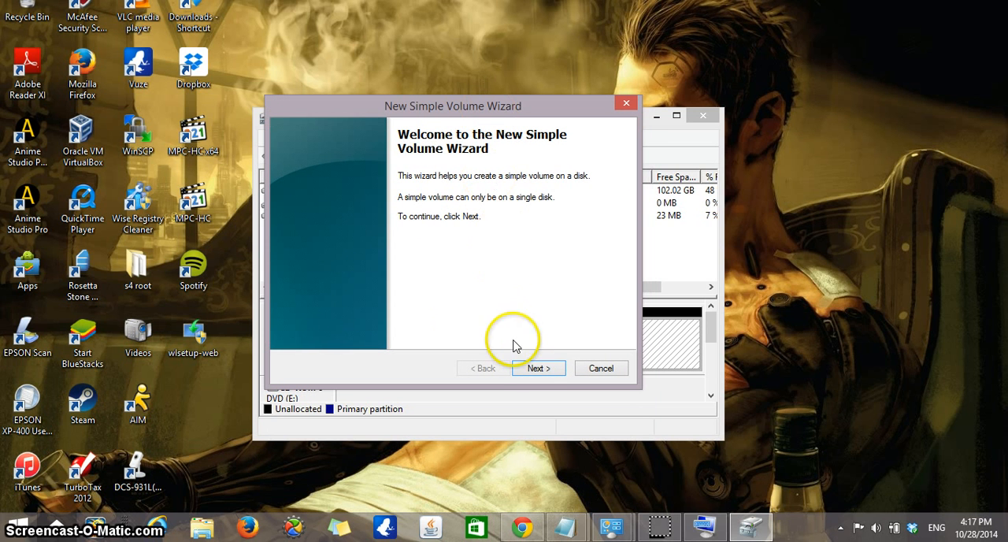
Keep the full 12057 MB volume size and assign drive letter X
{"action": "left_click", "coordinate": [538, 368]}
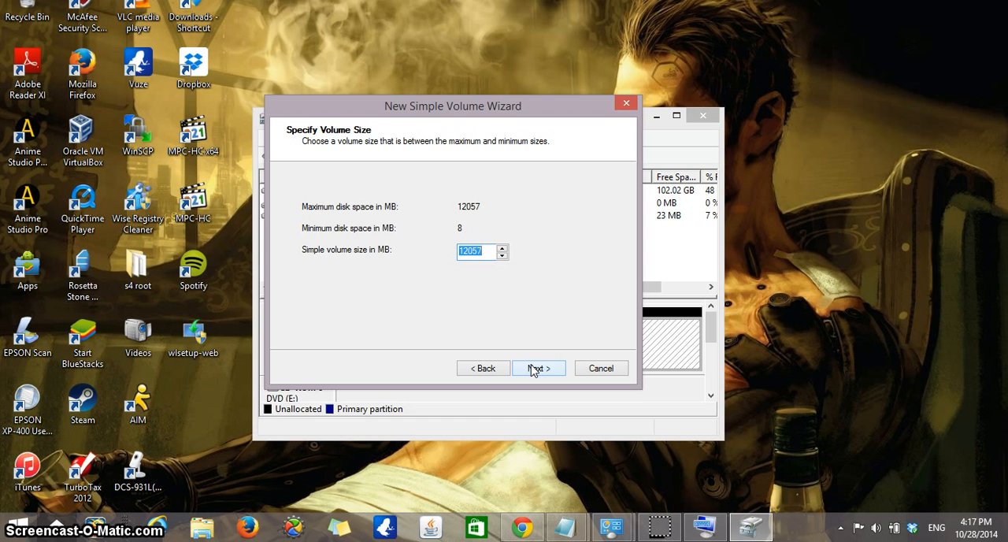
{"action": "left_click", "coordinate": [538, 368]}
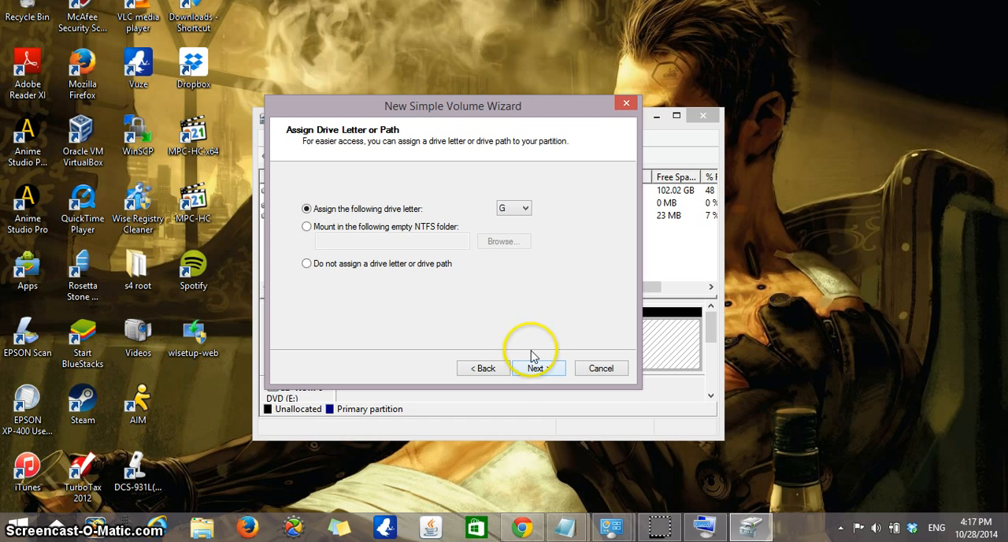
{"action": "left_click", "coordinate": [524, 208]}
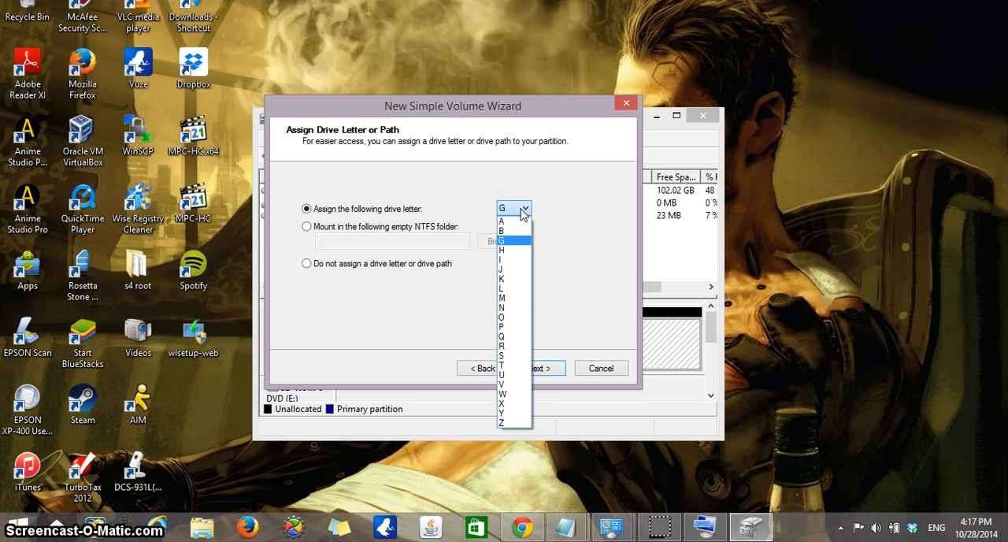
{"action": "mouse_move", "coordinate": [514, 345]}
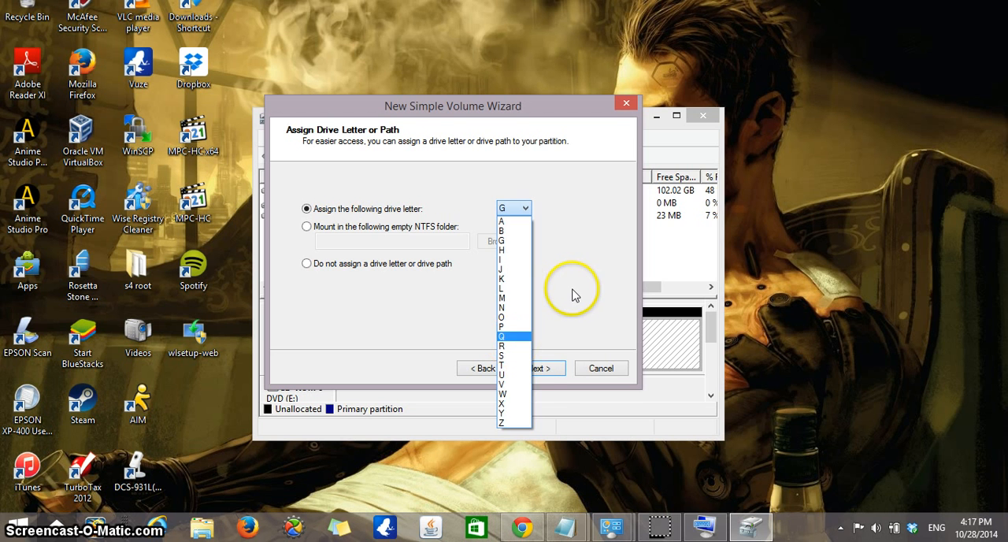
{"action": "left_click", "coordinate": [501, 394]}
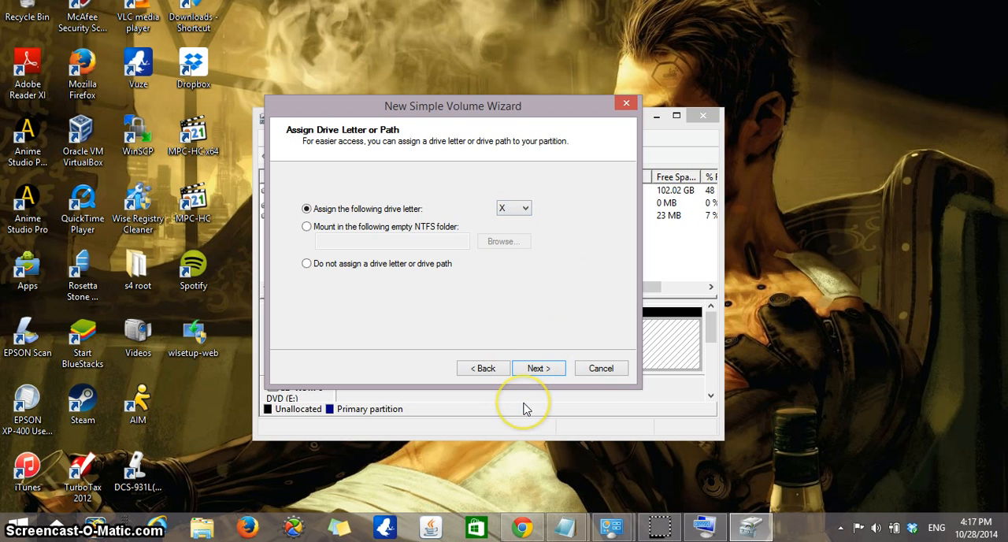
Format the volume as NTFS, default allocation, label New Volume, quick format on
{"action": "left_click", "coordinate": [539, 368]}
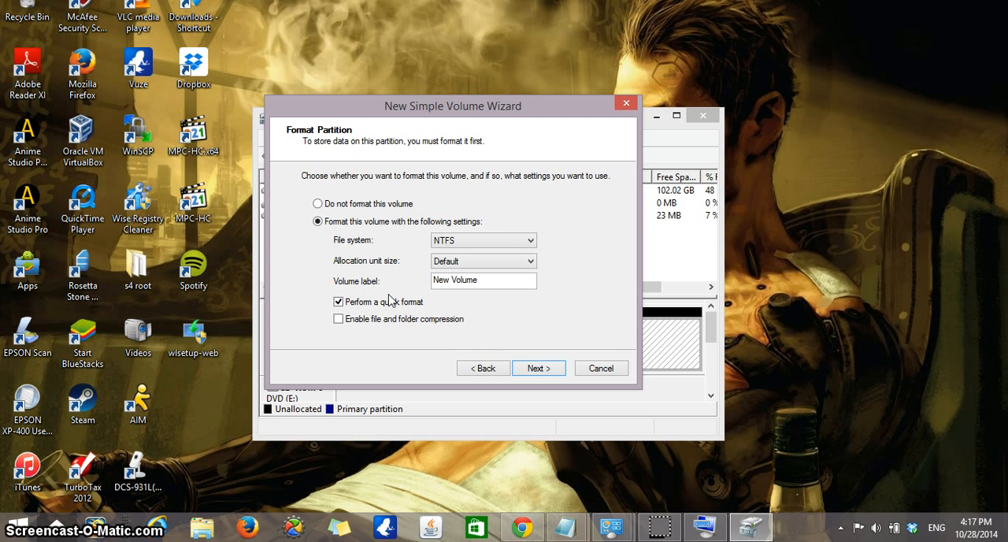
{"action": "mouse_move", "coordinate": [378, 206]}
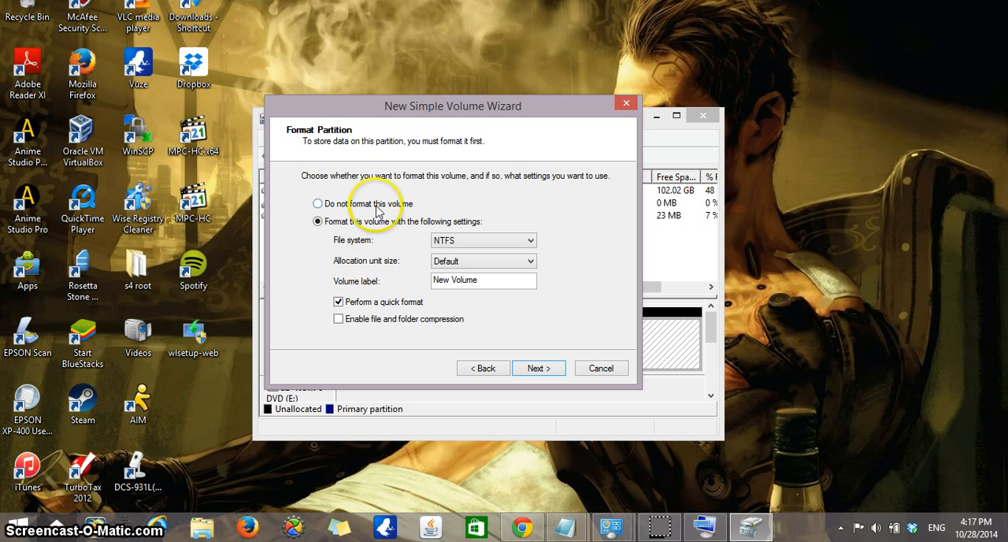
{"action": "left_click", "coordinate": [318, 203]}
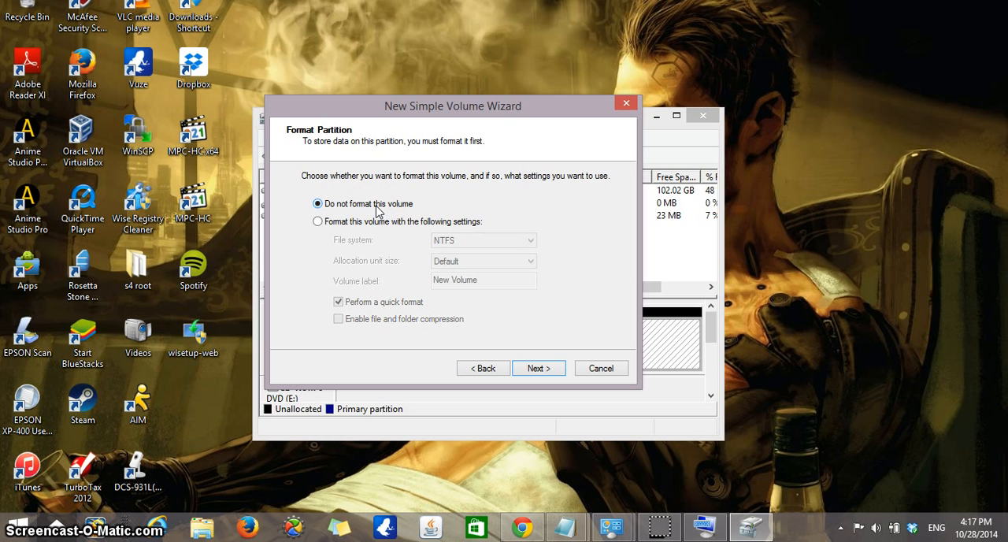
{"action": "left_click", "coordinate": [318, 222]}
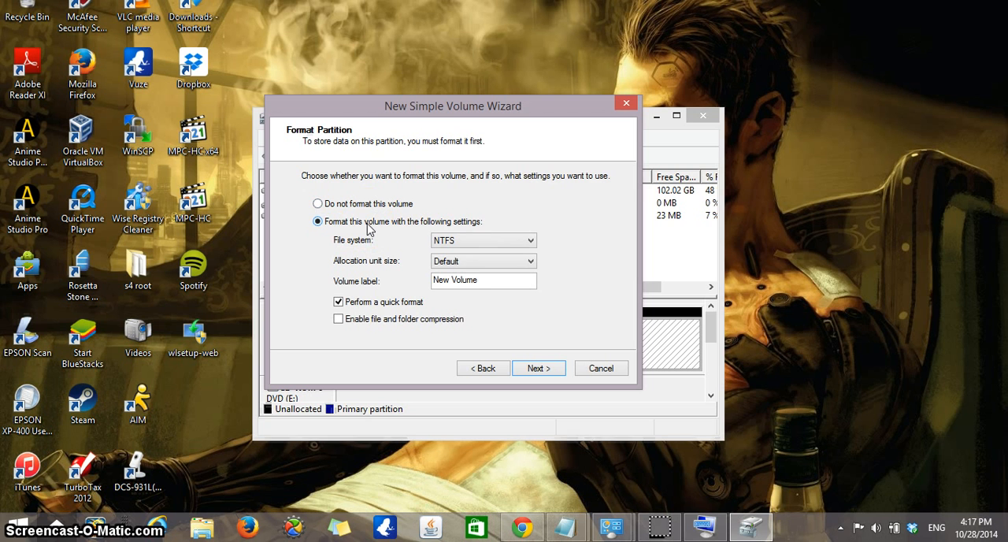
{"action": "mouse_move", "coordinate": [408, 242]}
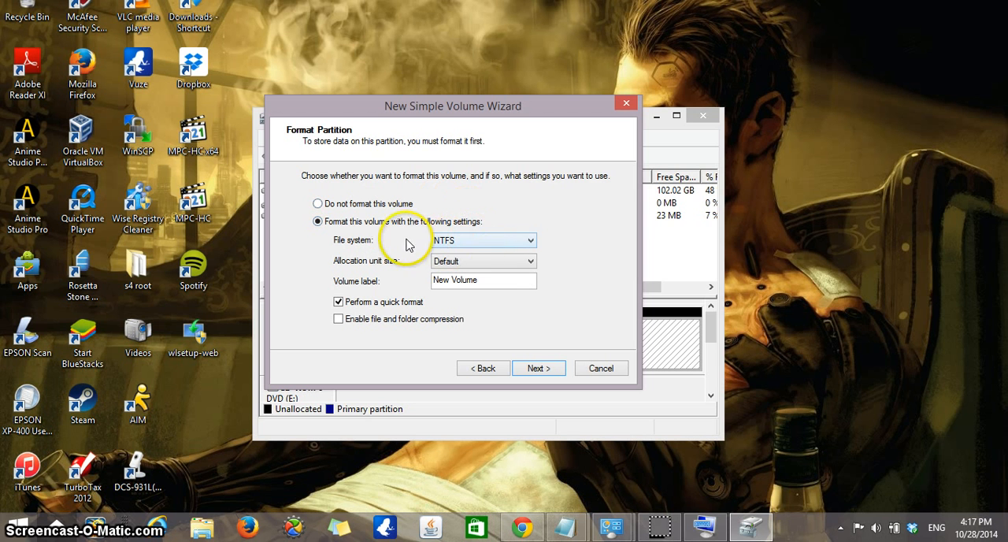
{"action": "left_click", "coordinate": [526, 240]}
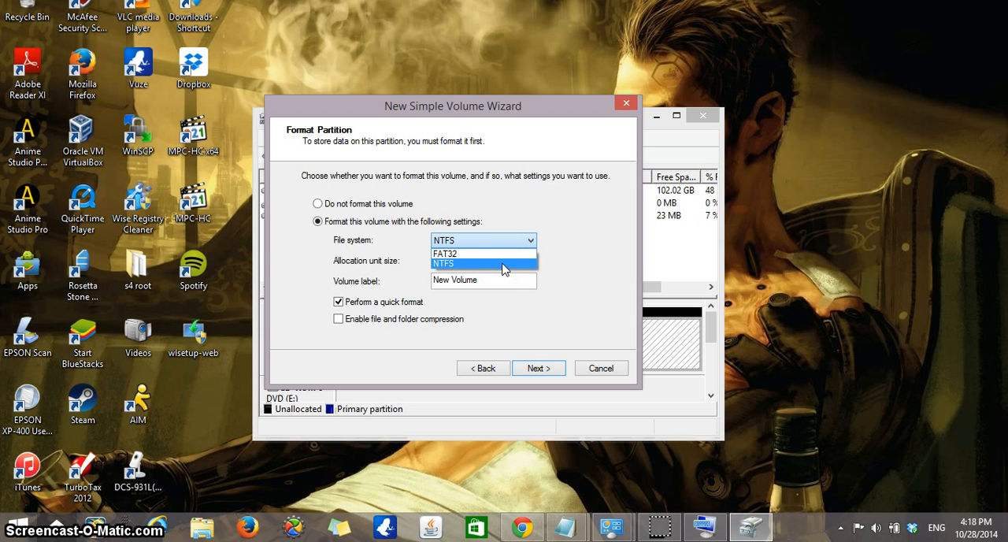
{"action": "mouse_move", "coordinate": [483, 253]}
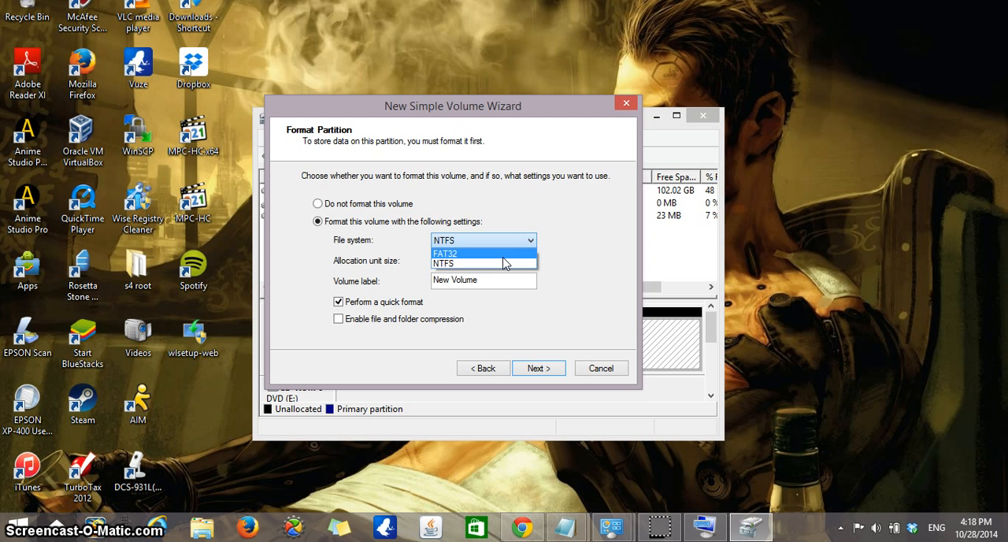
{"action": "mouse_move", "coordinate": [504, 263]}
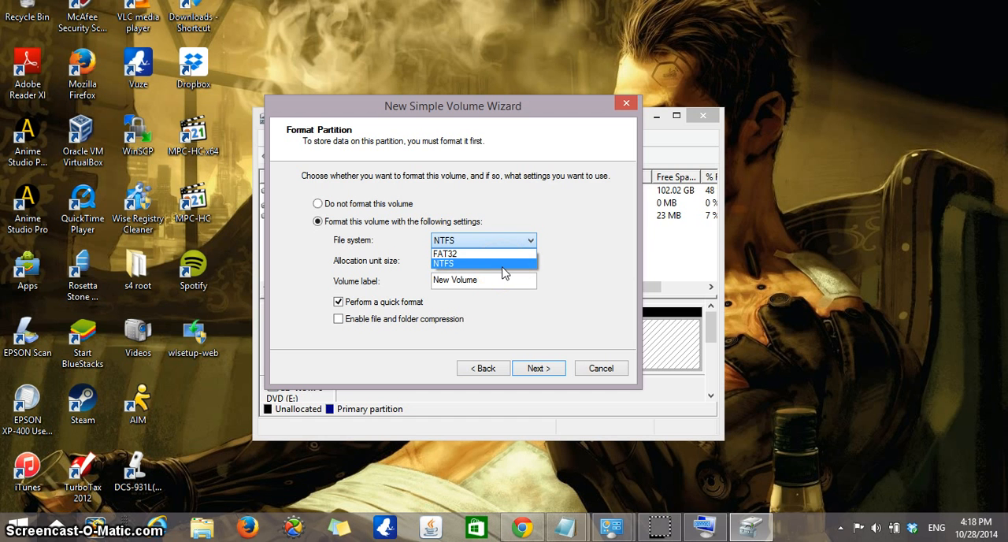
{"action": "left_click", "coordinate": [443, 263]}
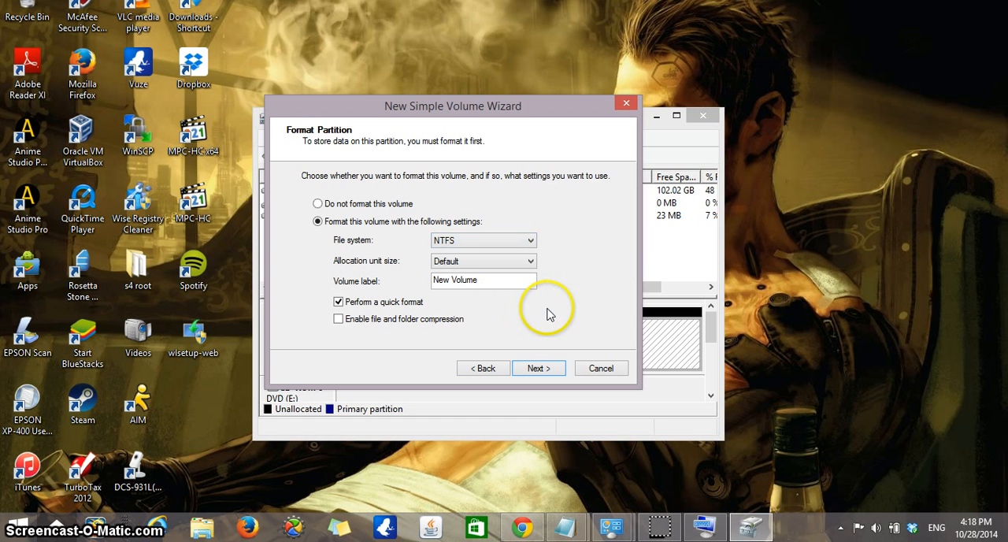
{"action": "mouse_move", "coordinate": [472, 254]}
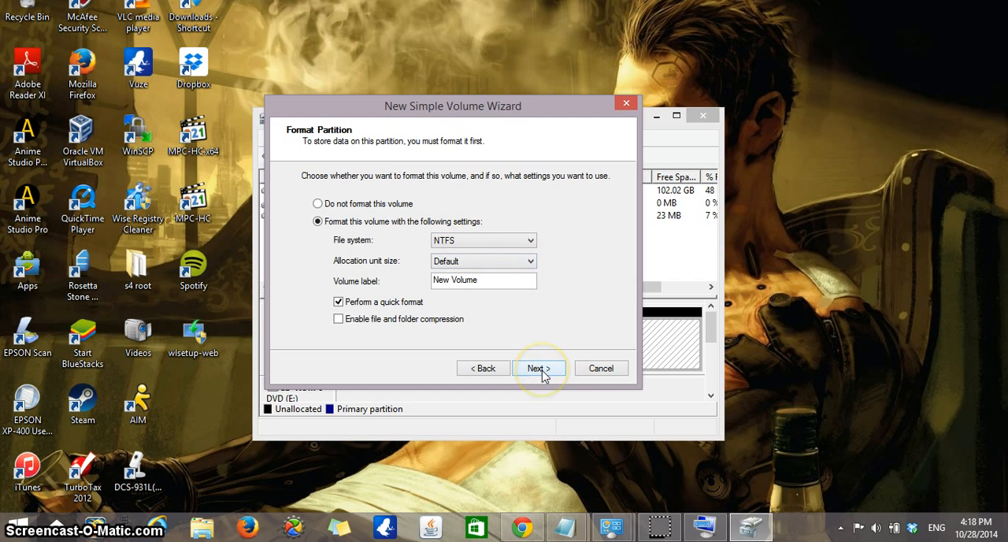
Finish the wizard and select New Volume (X:) in the volume list
{"action": "left_click", "coordinate": [538, 368]}
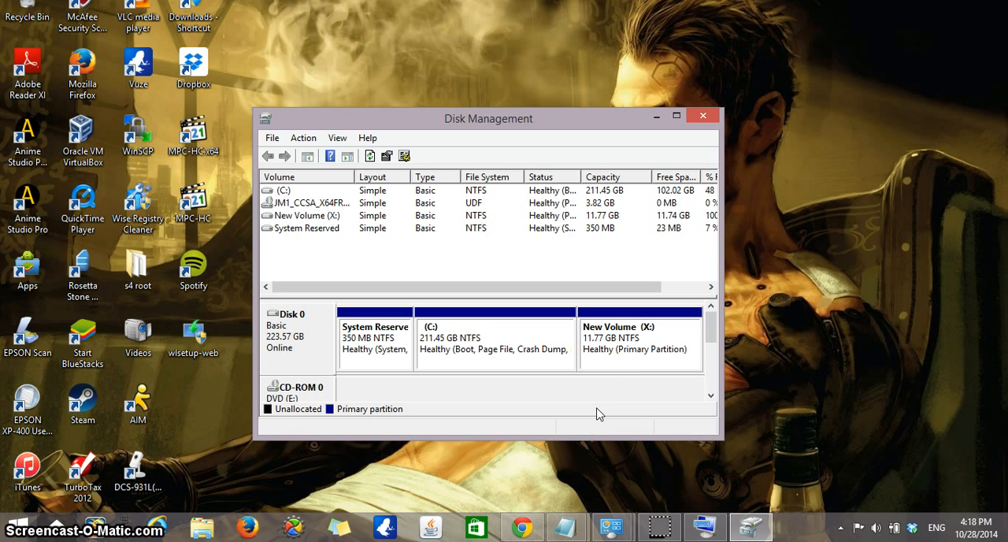
{"action": "mouse_move", "coordinate": [363, 252]}
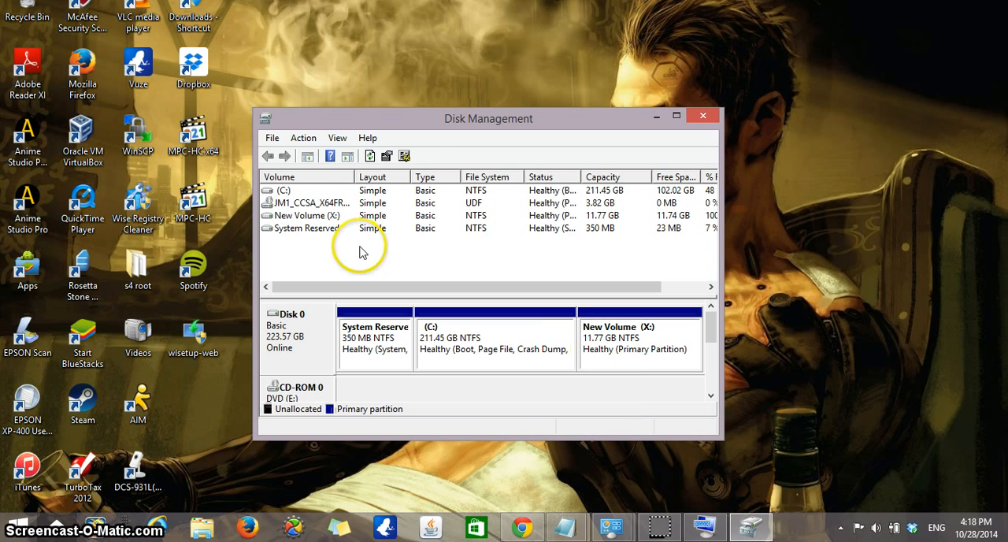
{"action": "left_click", "coordinate": [307, 215]}
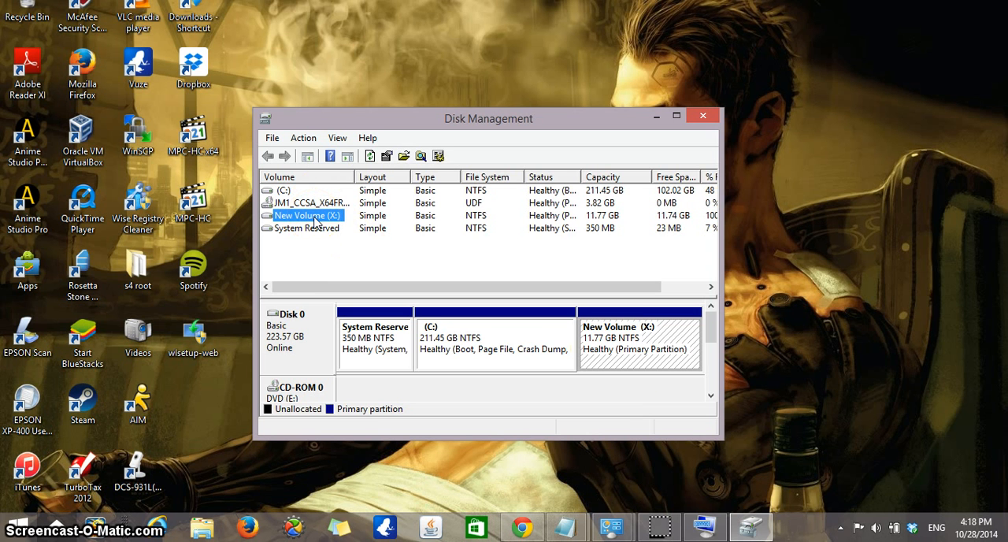
{"action": "mouse_move", "coordinate": [369, 138]}
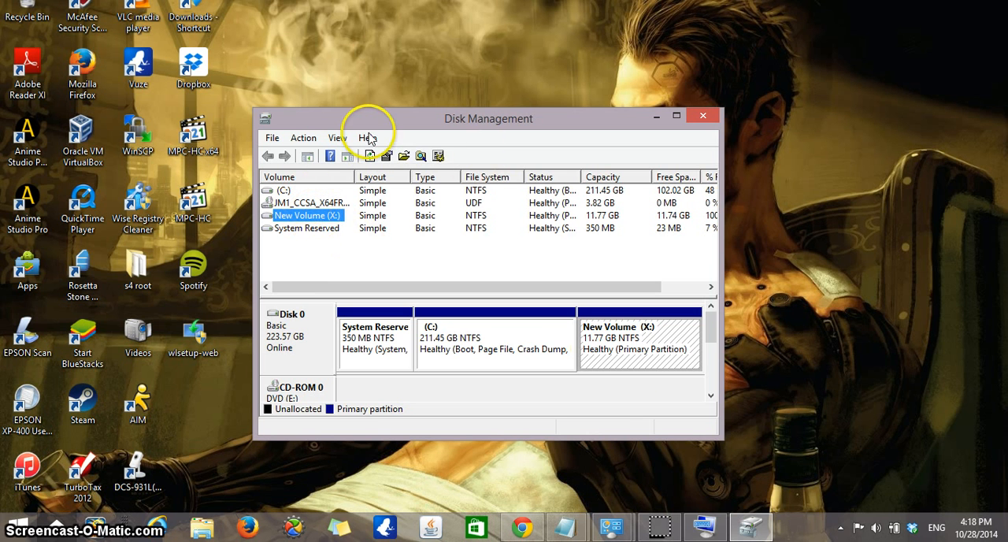
{"action": "mouse_move", "coordinate": [101, 506]}
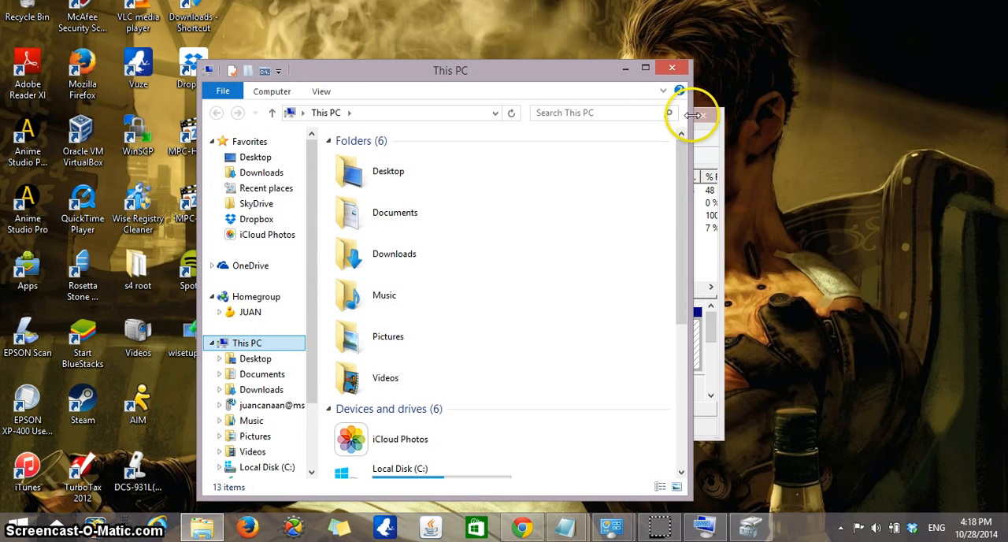
Open New Volume (X:) under This PC's Devices and drives, then close it
{"action": "scroll", "scroll_direction": "down", "scroll_amount": 3}
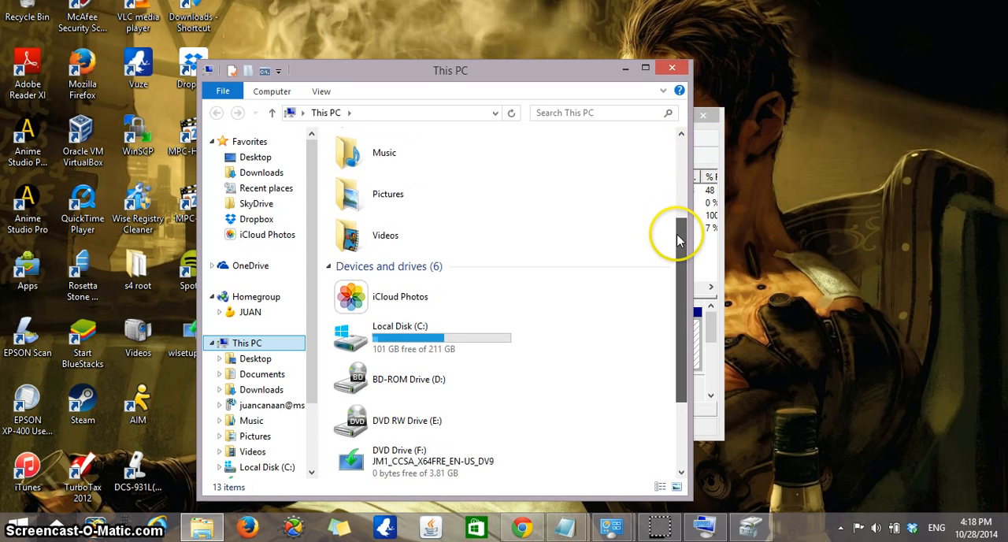
{"action": "scroll", "scroll_direction": "down", "scroll_amount": 3}
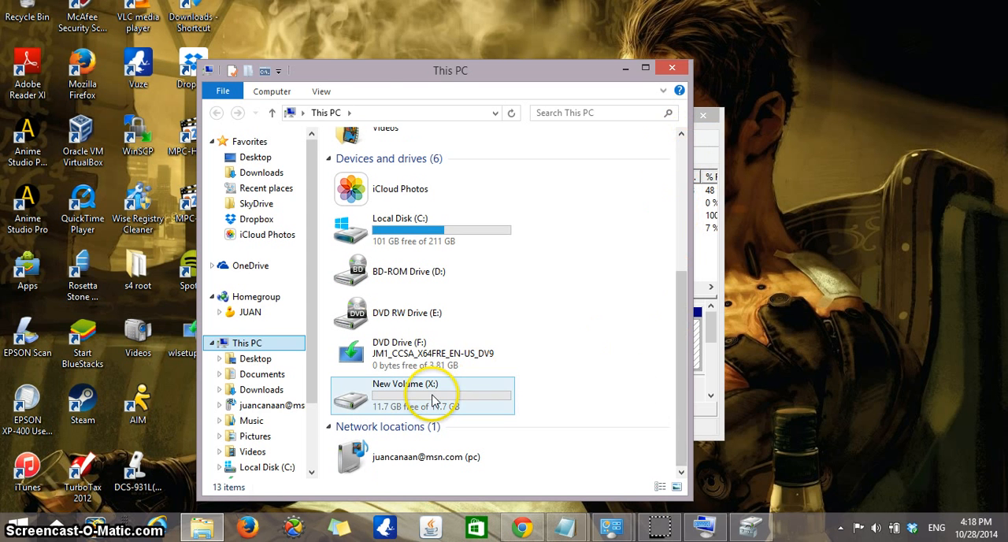
{"action": "left_click", "coordinate": [422, 394]}
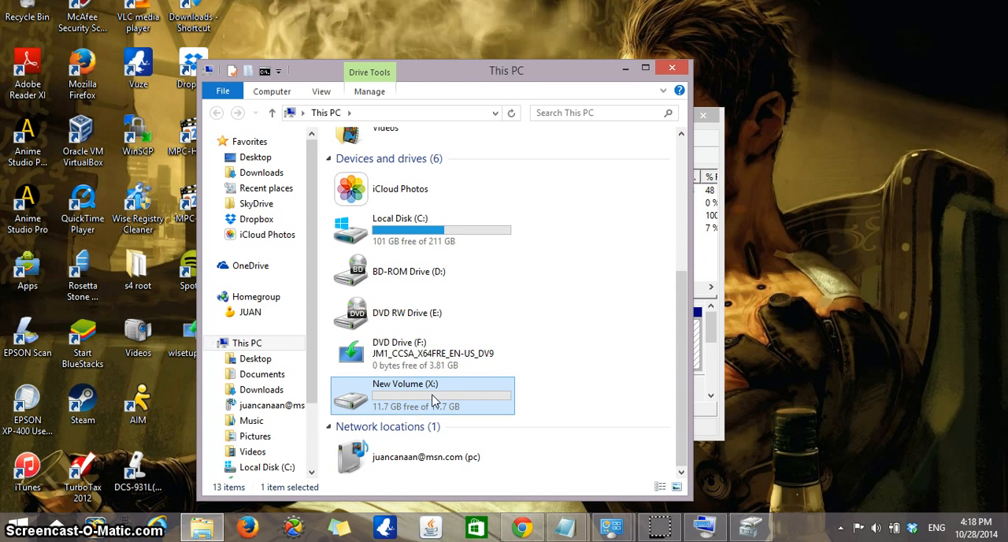
{"action": "double_click", "coordinate": [405, 390]}
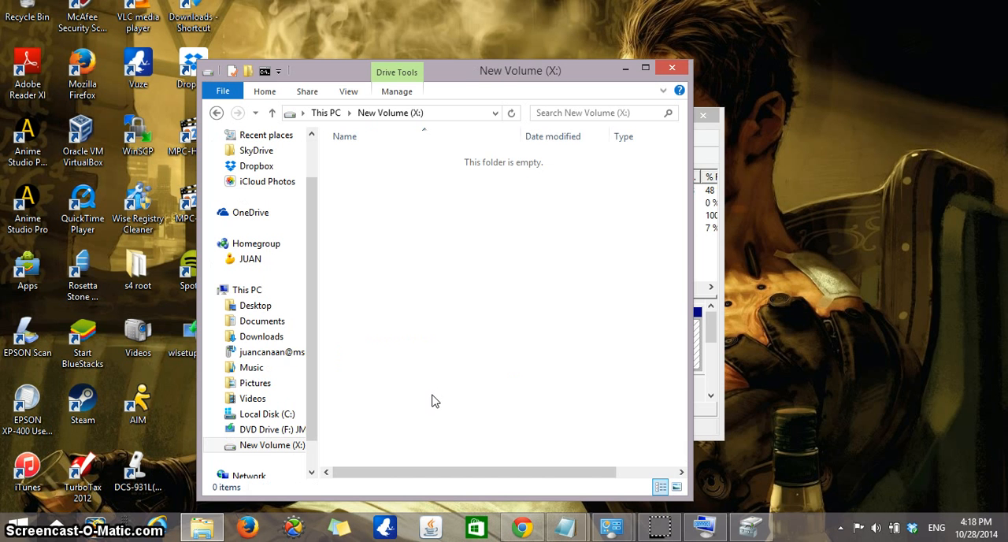
{"action": "mouse_move", "coordinate": [672, 69]}
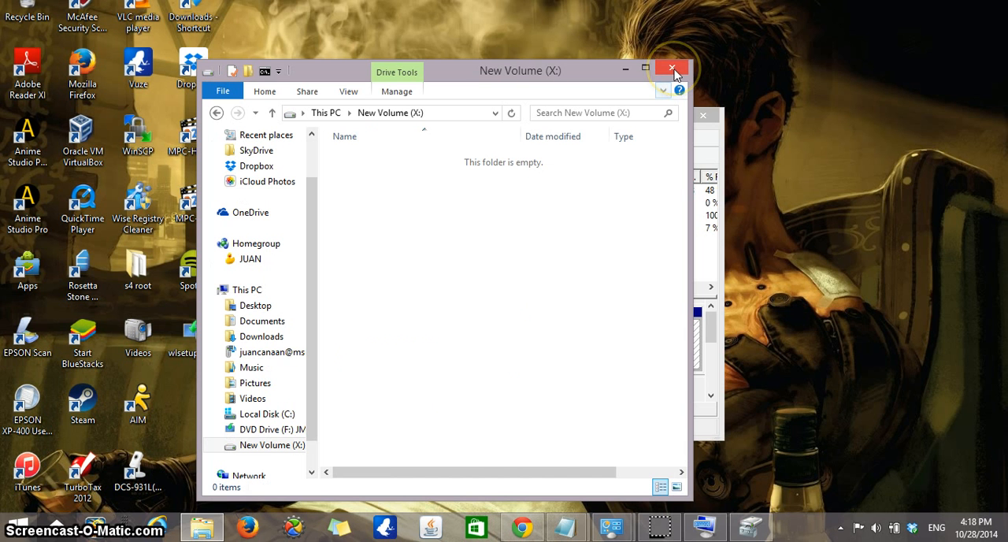
{"action": "left_click", "coordinate": [672, 69]}
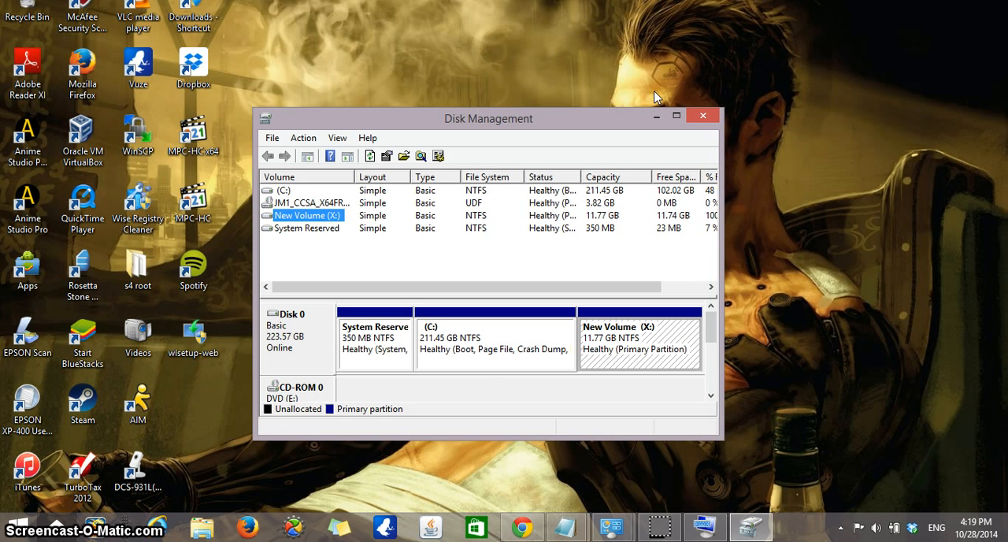
{"action": "mouse_move", "coordinate": [607, 408]}
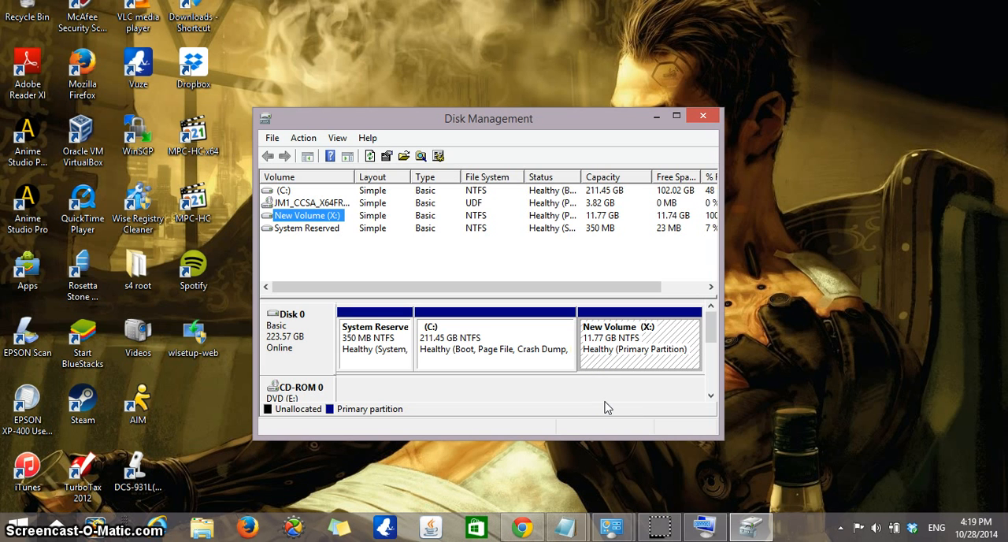
{"action": "mouse_move", "coordinate": [594, 374]}
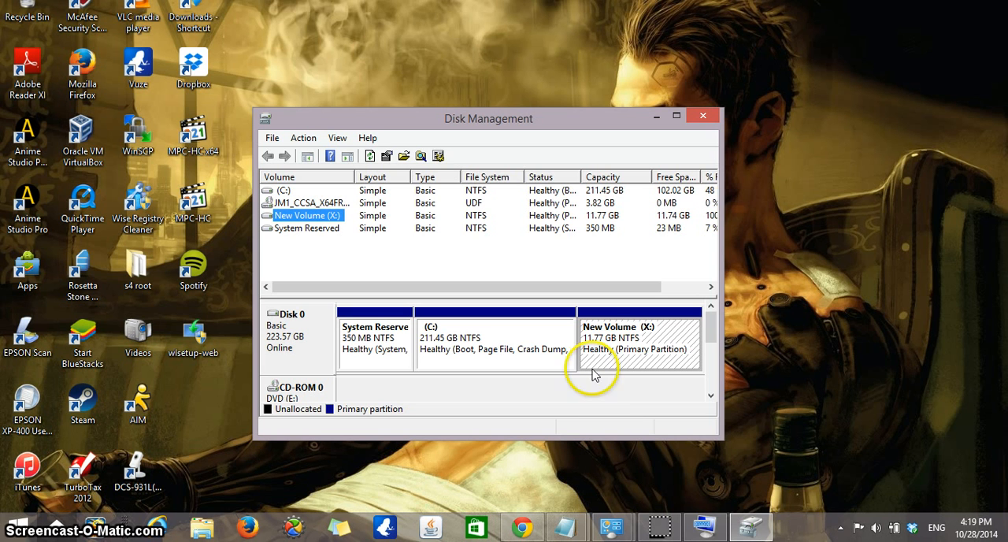
{"action": "mouse_move", "coordinate": [618, 350]}
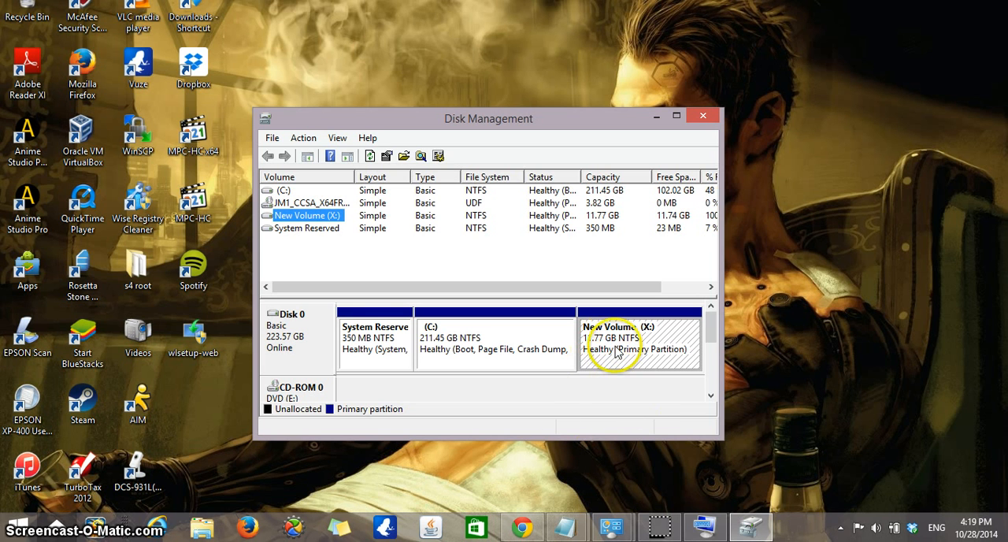
{"action": "mouse_move", "coordinate": [665, 341]}
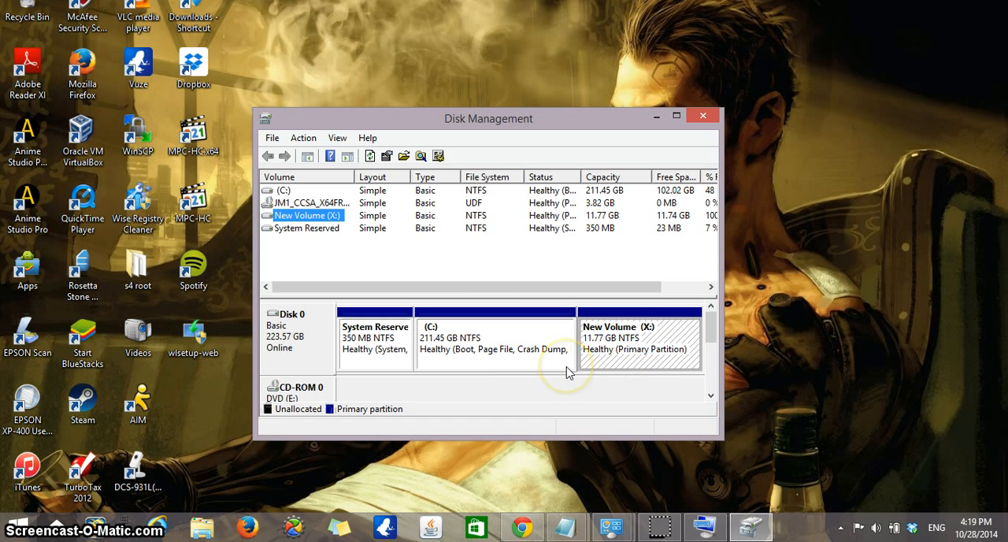
{"action": "mouse_move", "coordinate": [644, 366]}
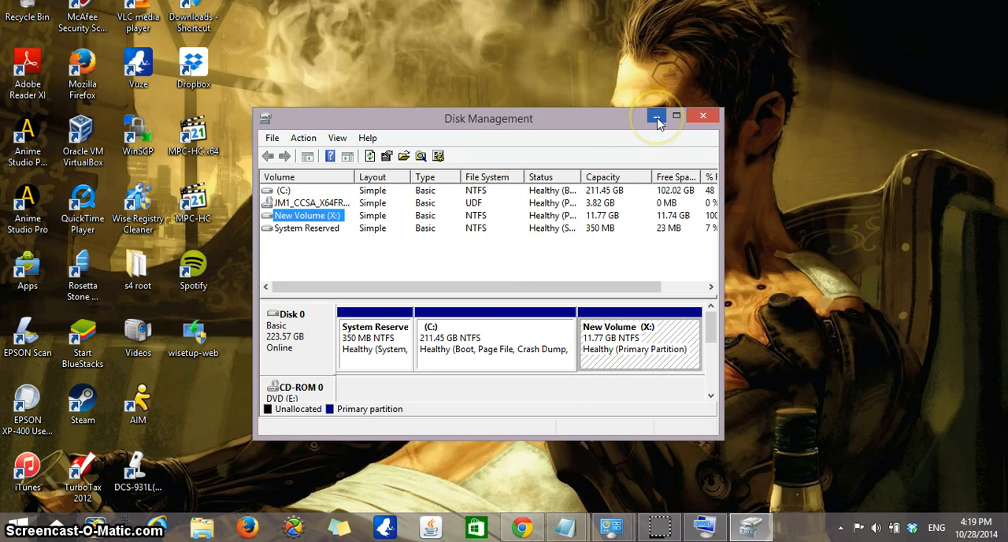
{"action": "mouse_move", "coordinate": [657, 116]}
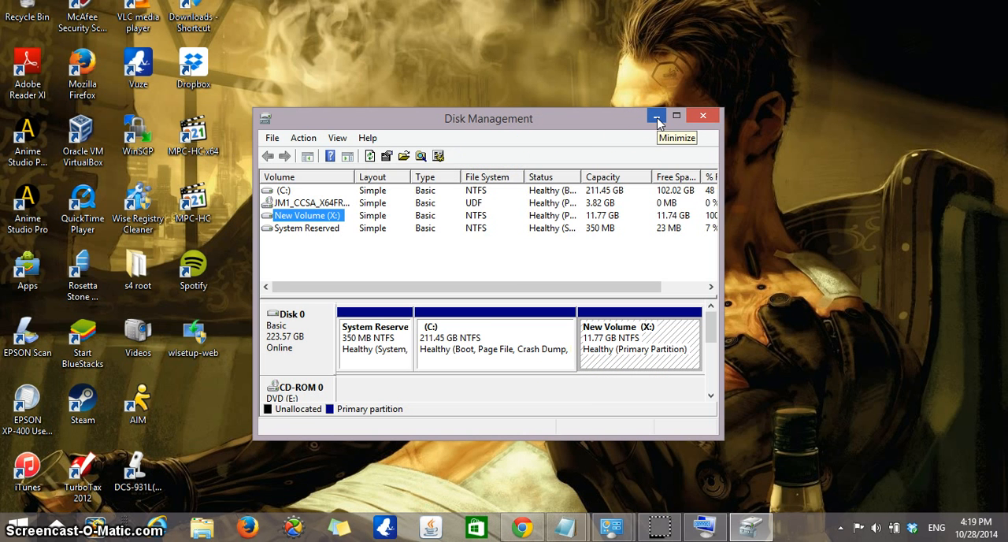